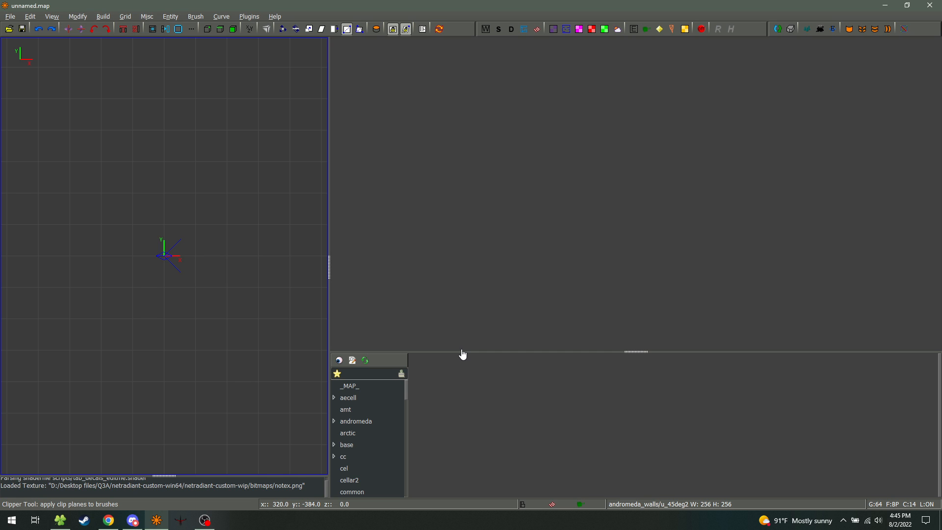
pyautogui.moveTo(99, 508)
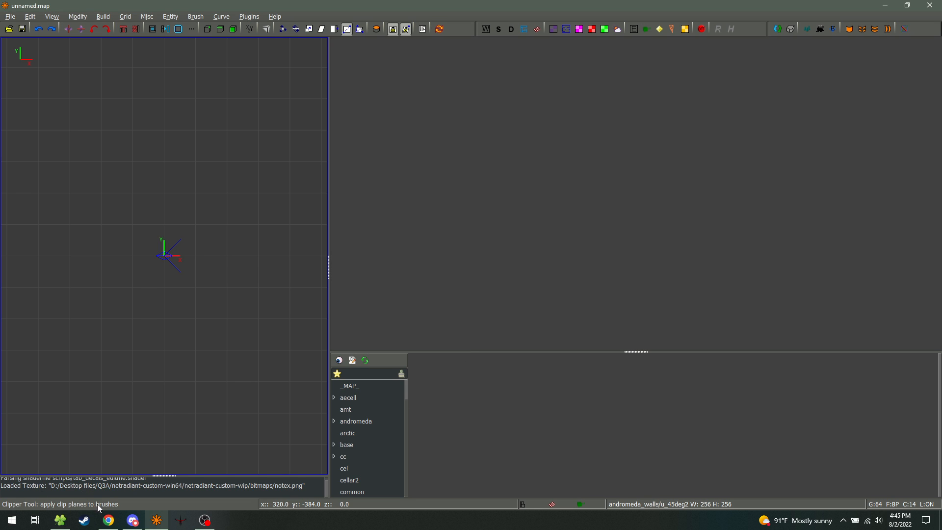
# - Search 'netradiant custom' in Chrome and follow the project site to GitHub Releases
pyautogui.click(107, 519)
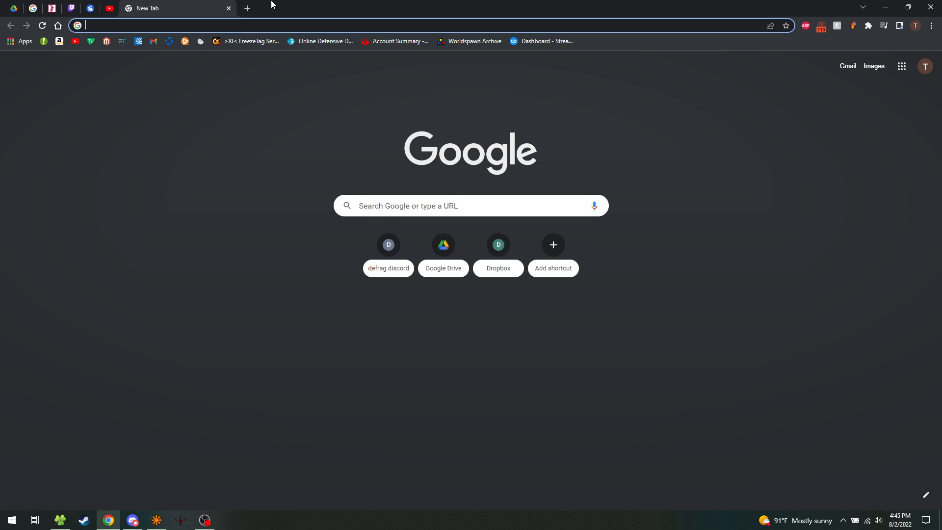
pyautogui.write('netradiant custom')
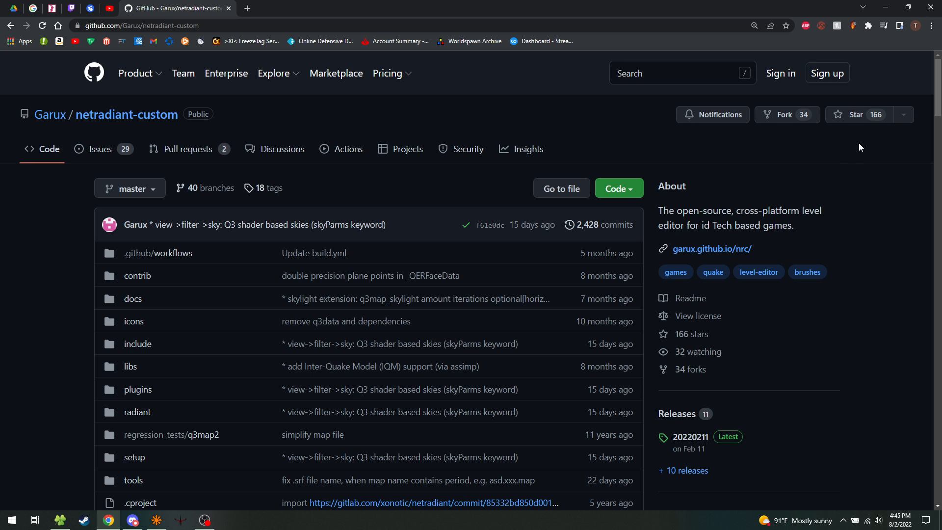
pyautogui.scroll(-3)
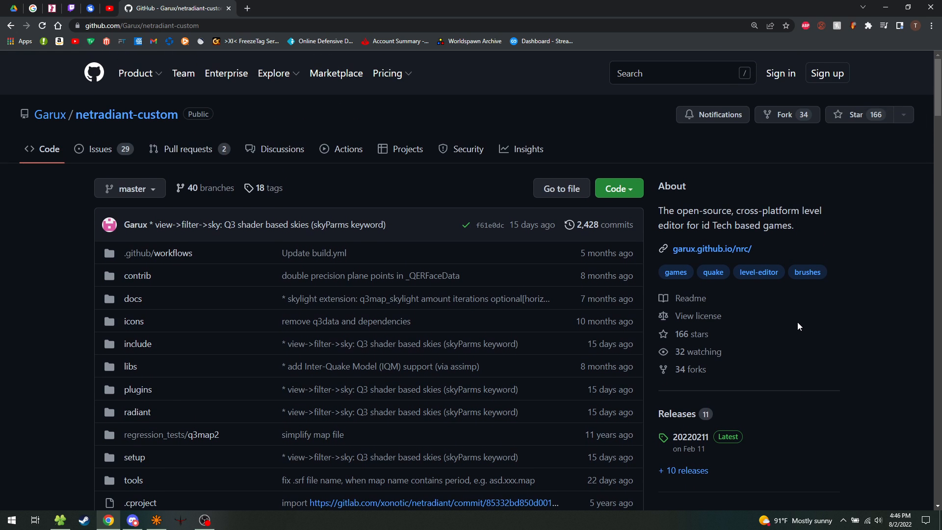
pyautogui.moveTo(785, 288)
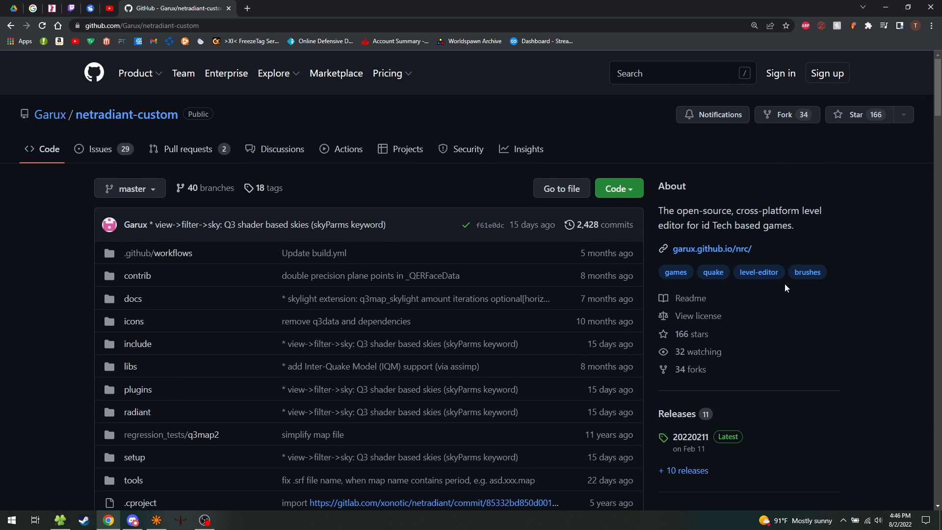
pyautogui.moveTo(721, 253)
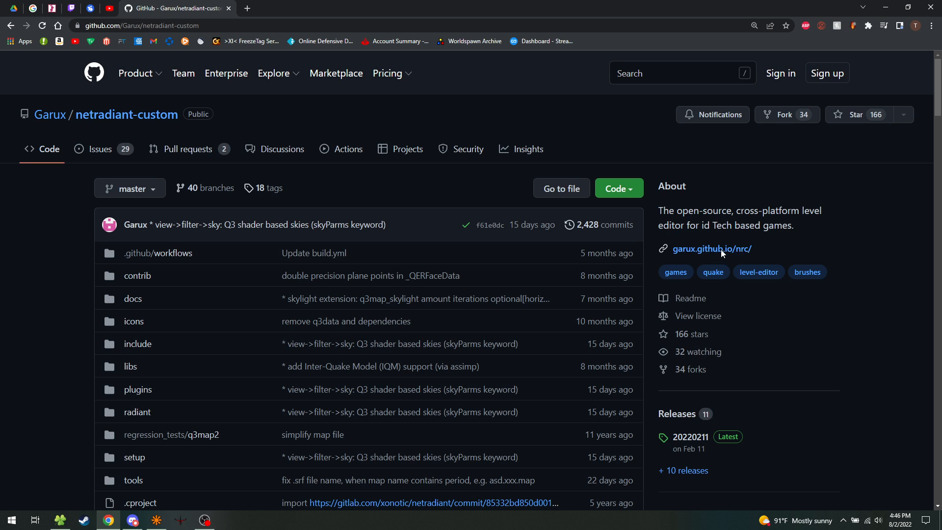
pyautogui.click(711, 248)
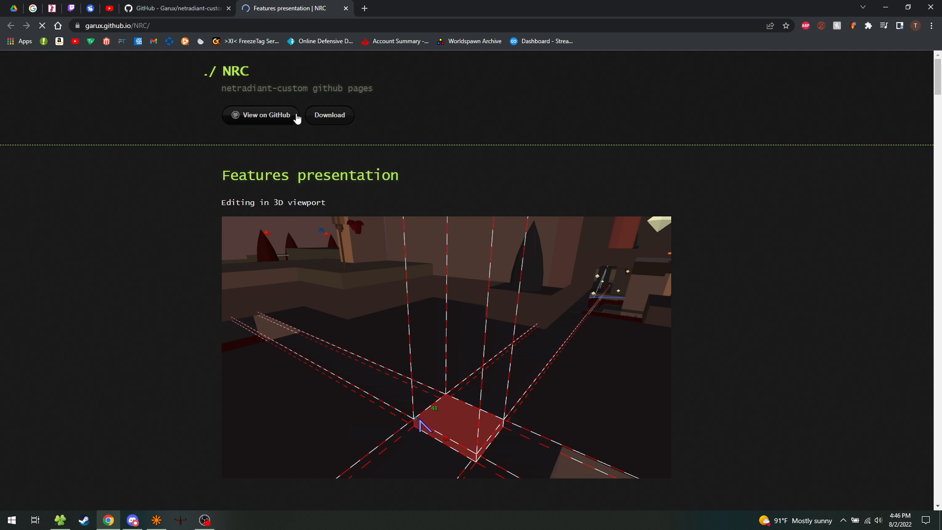
pyautogui.click(261, 115)
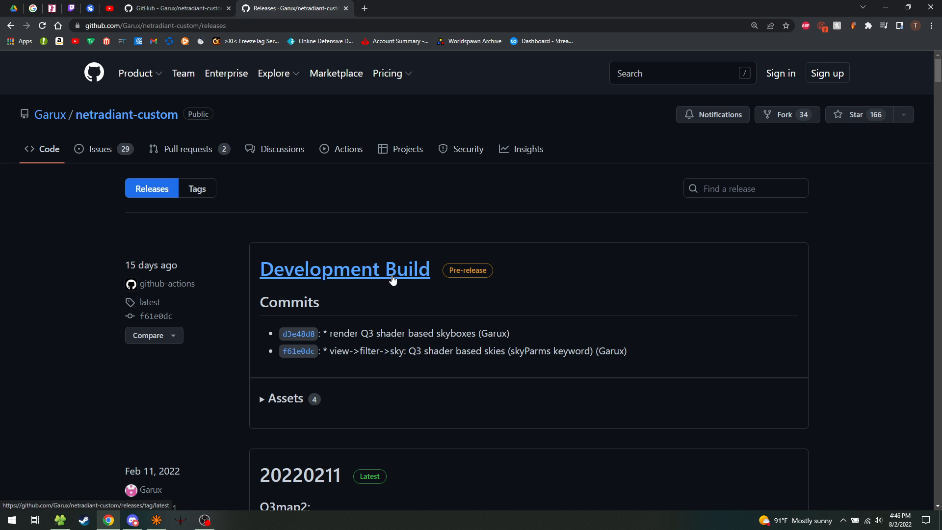
pyautogui.moveTo(273, 435)
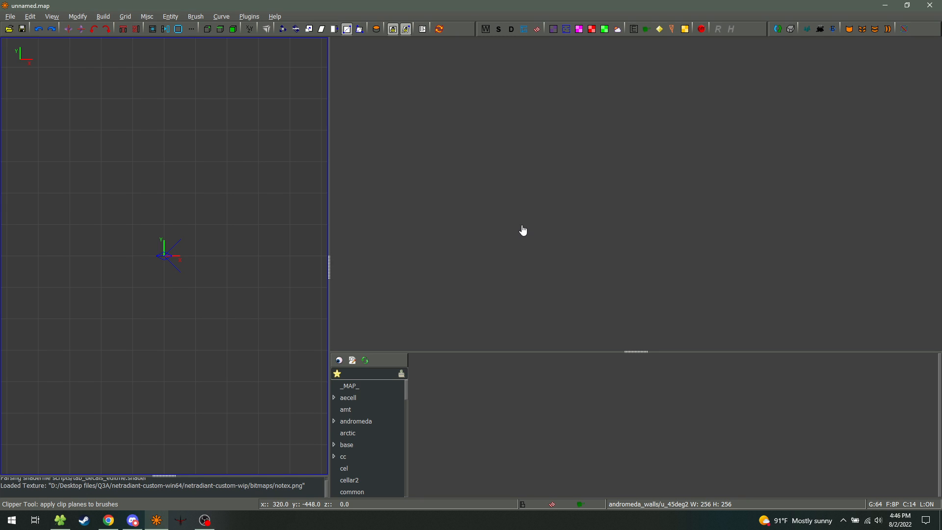
pyautogui.moveTo(70, 57)
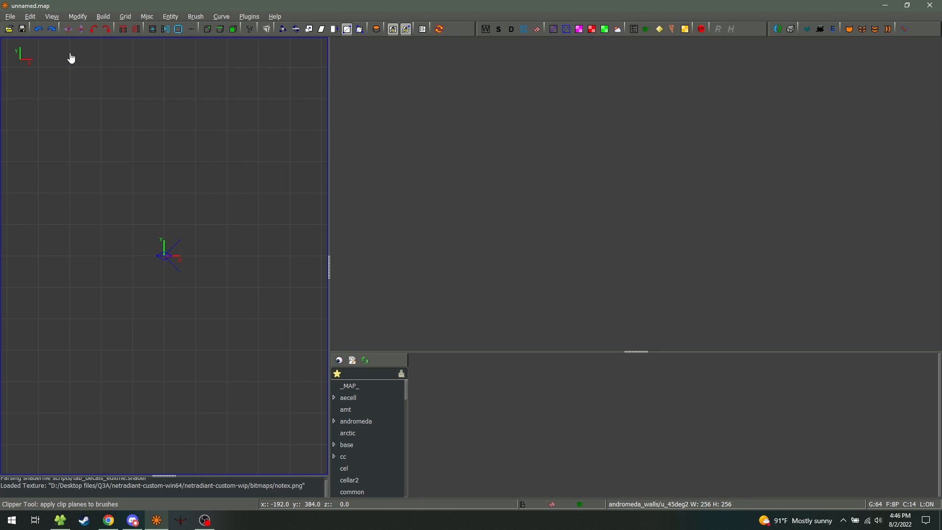
pyautogui.click(9, 16)
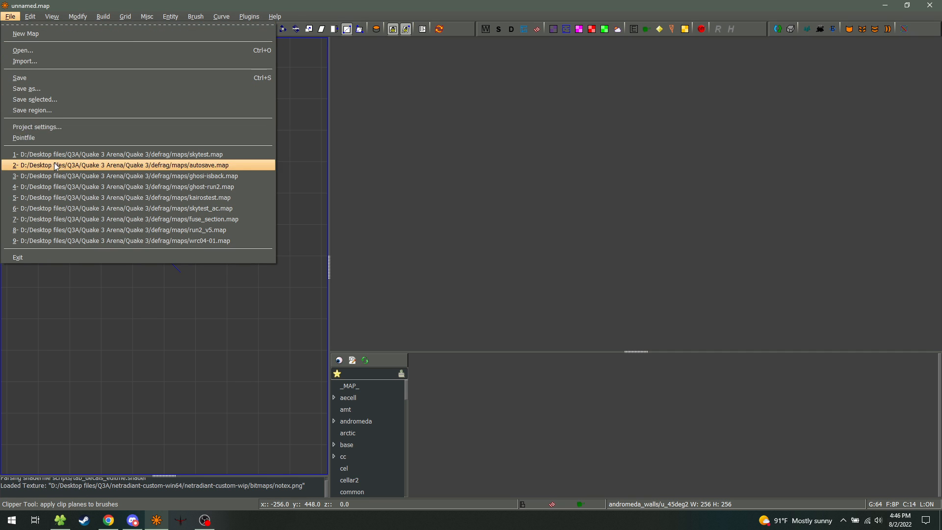
pyautogui.click(37, 127)
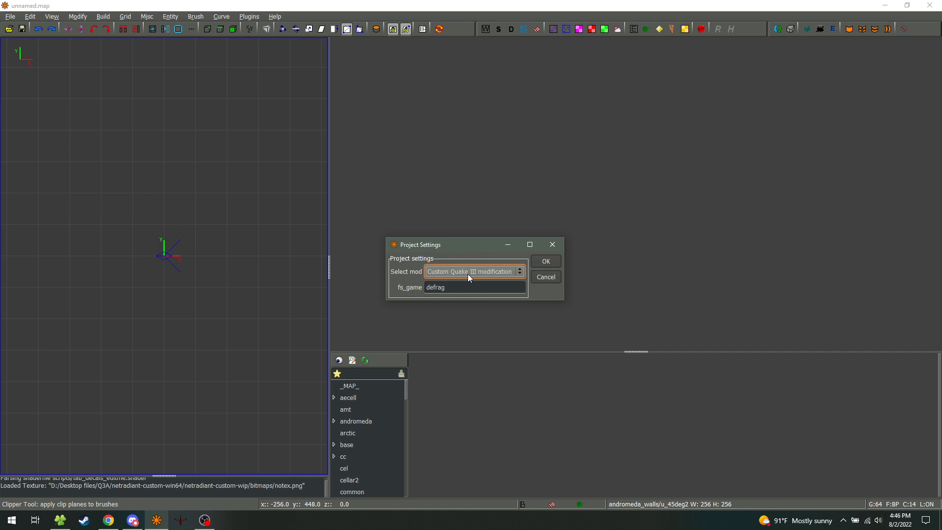
pyautogui.click(473, 271)
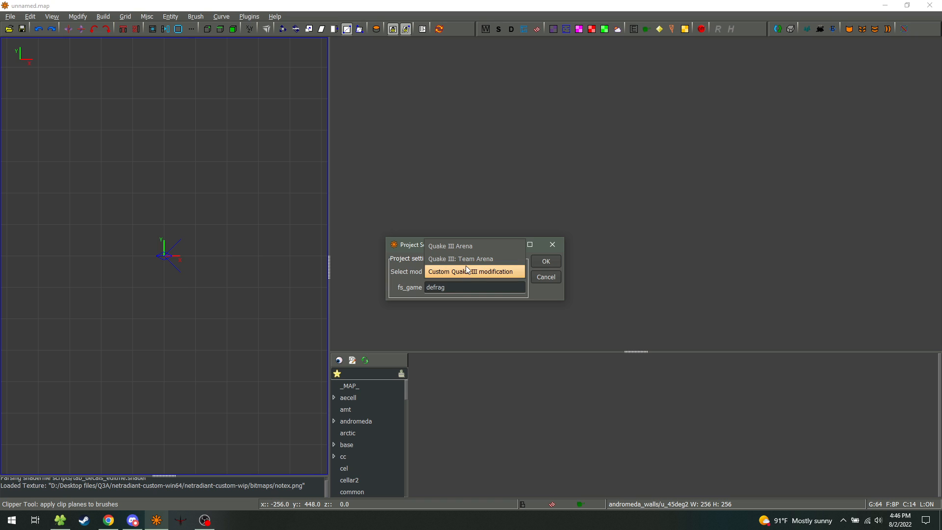
pyautogui.moveTo(472, 278)
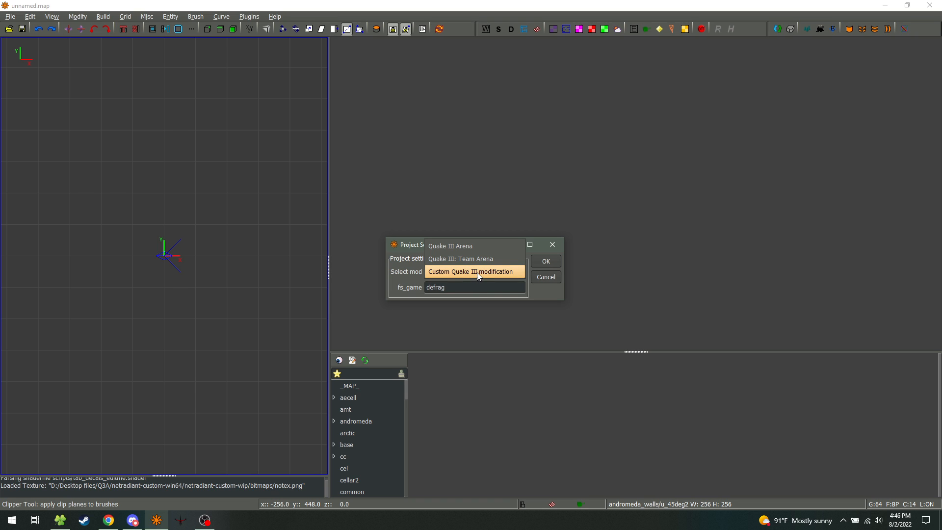
pyautogui.click(471, 271)
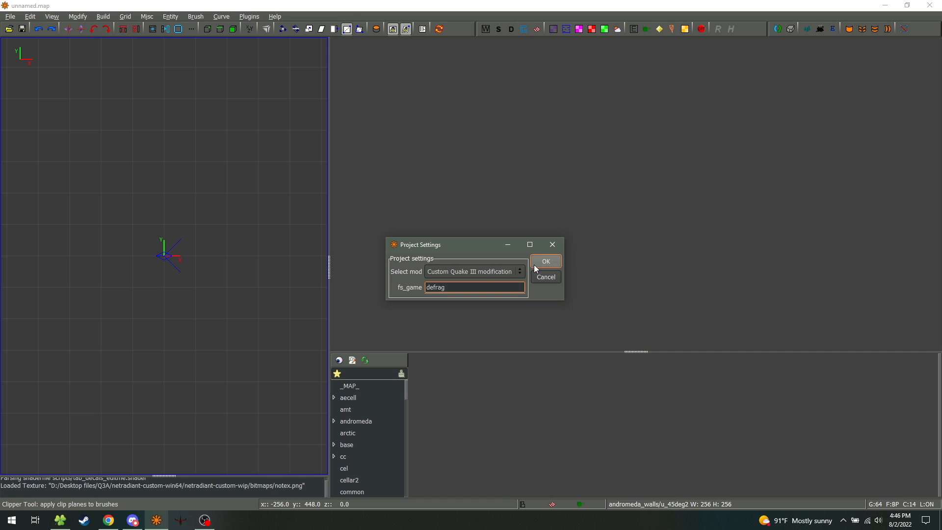
pyautogui.click(545, 260)
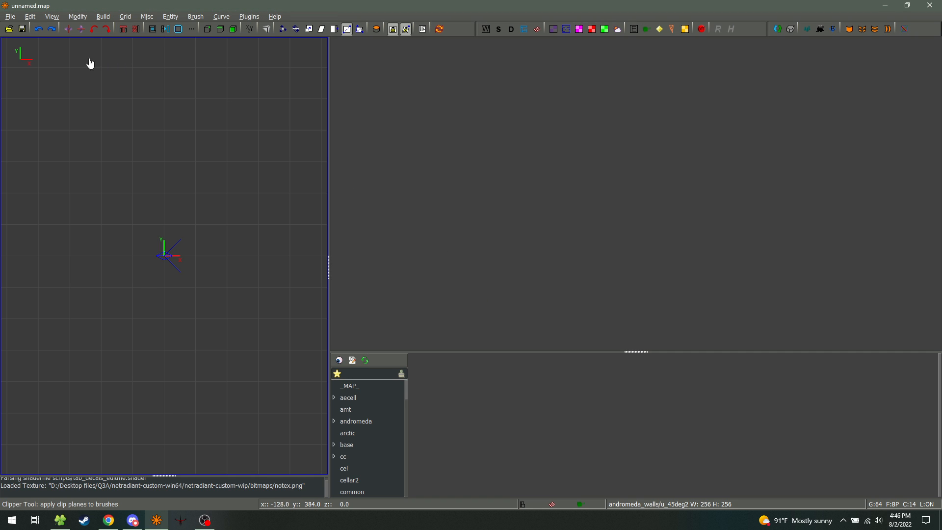
# - Open Edit > Preferences and go to Global > Game, confirming Quake III Arena
pyautogui.click(29, 16)
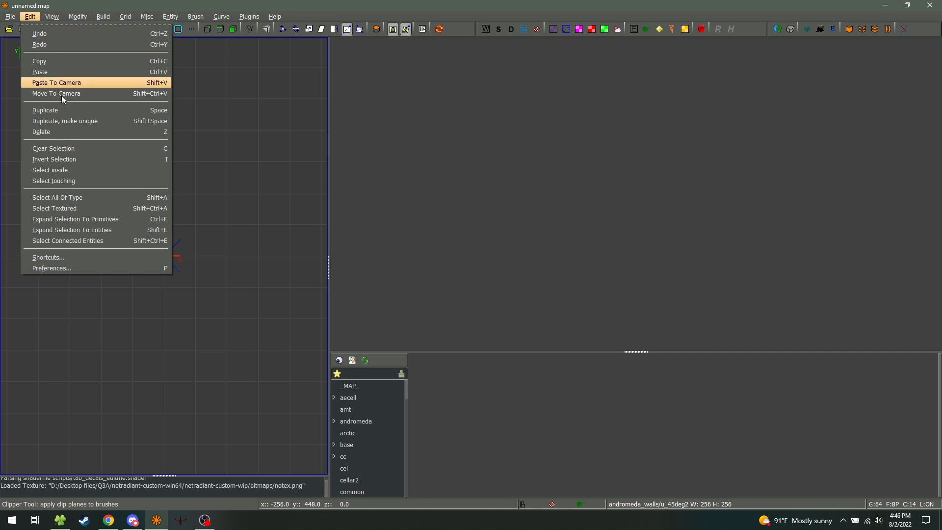
pyautogui.moveTo(119, 272)
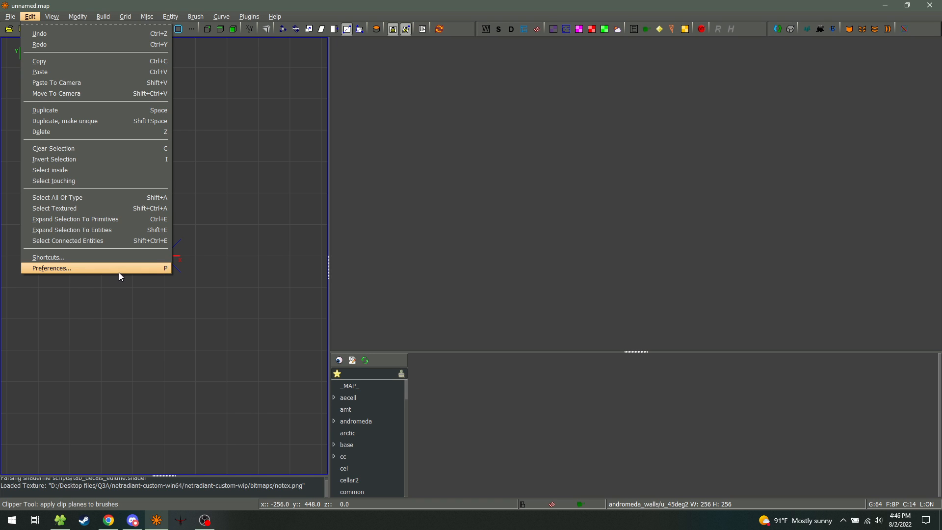
pyautogui.click(51, 267)
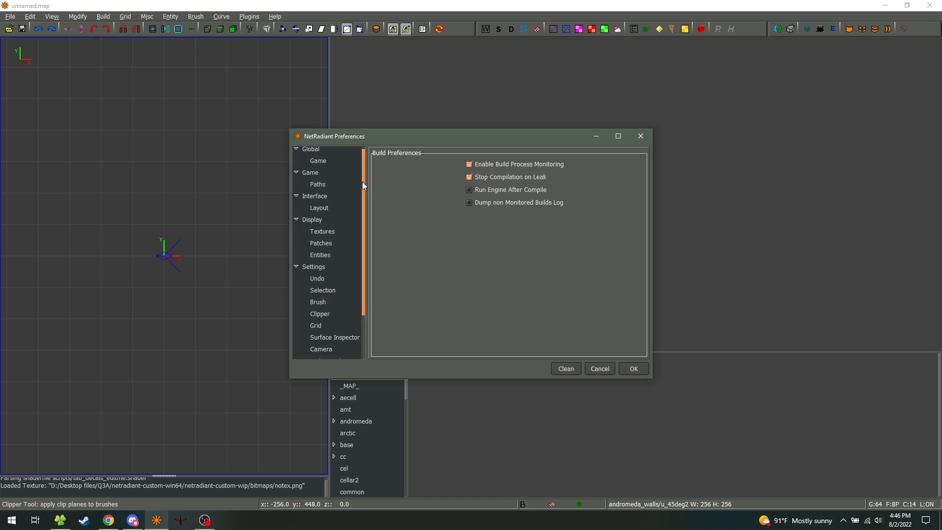
pyautogui.click(310, 148)
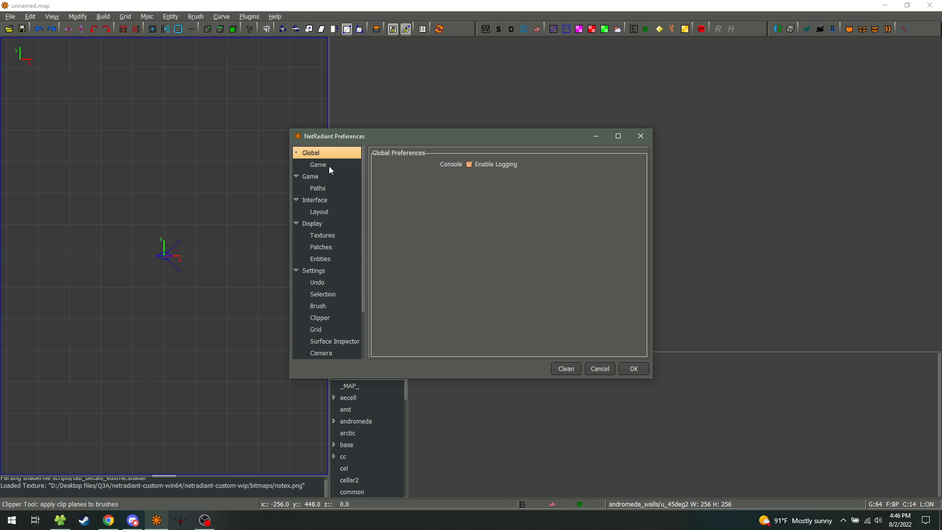
pyautogui.click(318, 165)
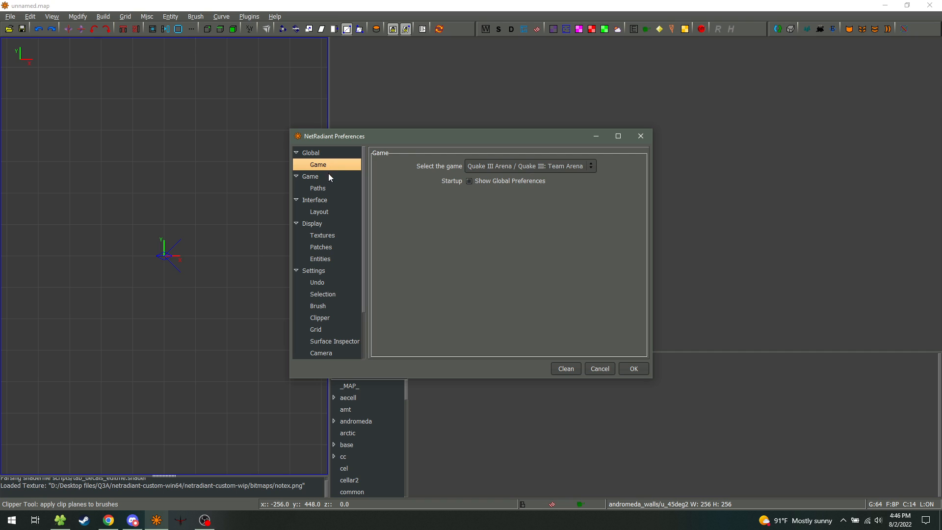
pyautogui.moveTo(328, 178)
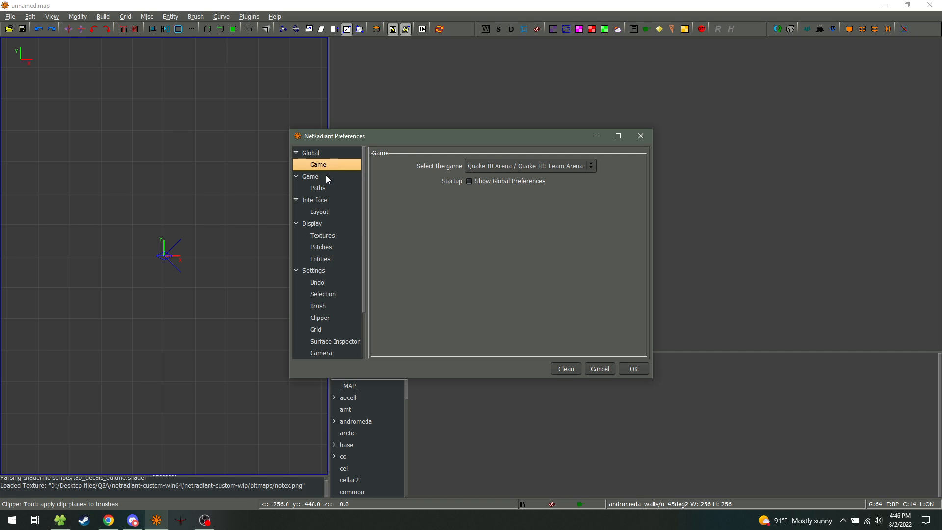
pyautogui.click(311, 176)
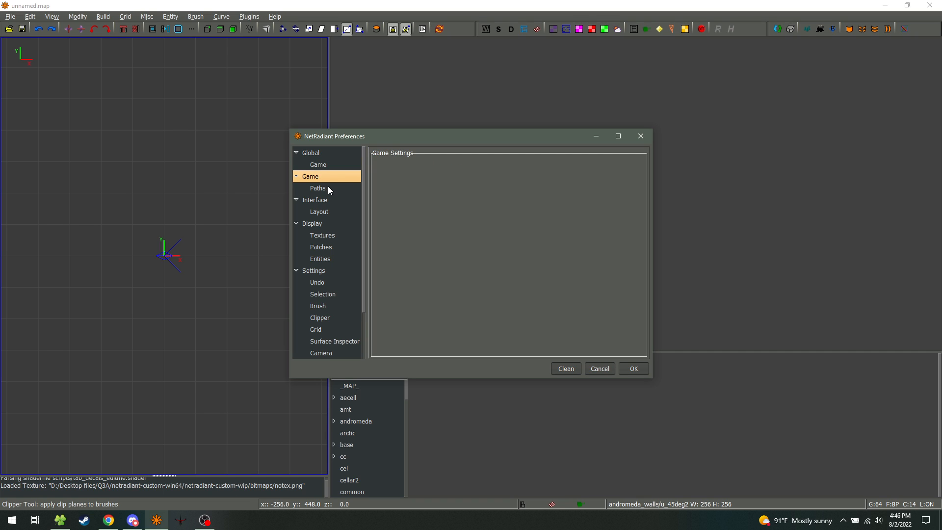
# - Check the Quake 3 Arena engine path and extra resource path, then go to Interface
pyautogui.click(317, 188)
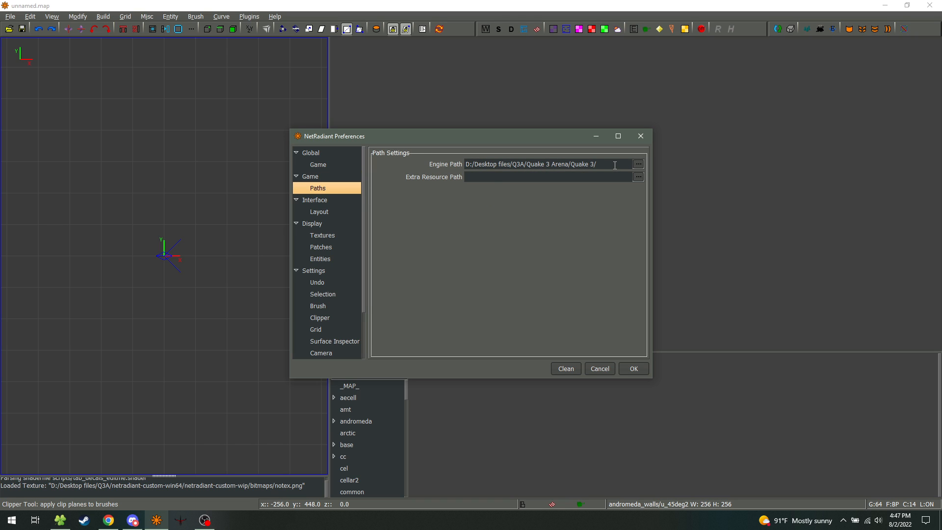
pyautogui.tripleClick(532, 163)
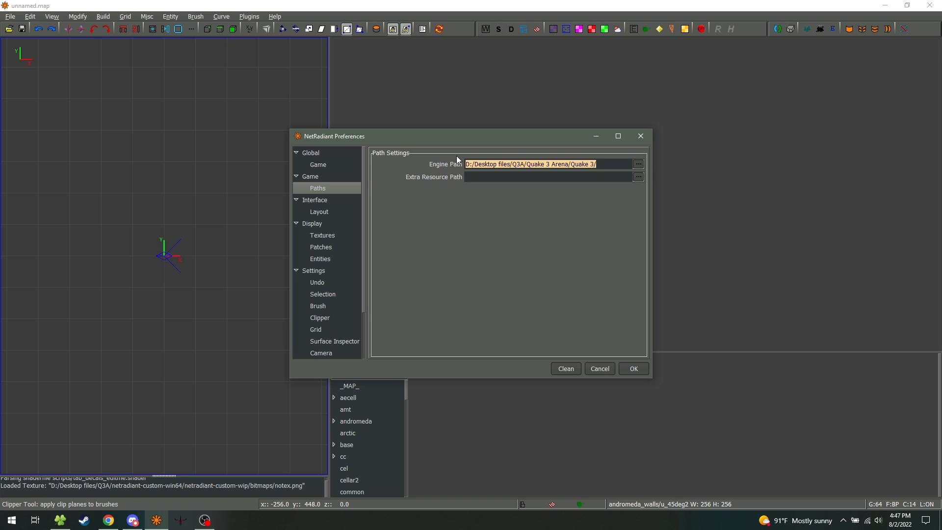
pyautogui.moveTo(323, 204)
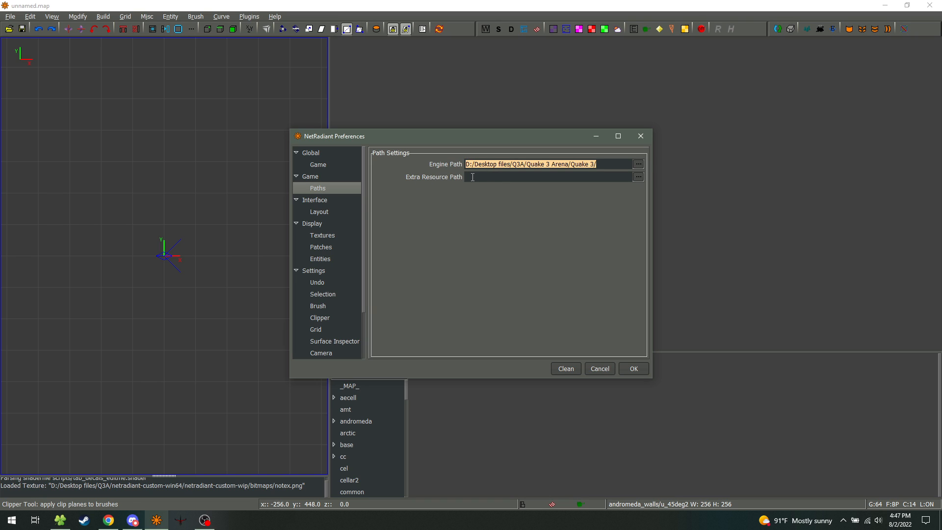
pyautogui.click(549, 176)
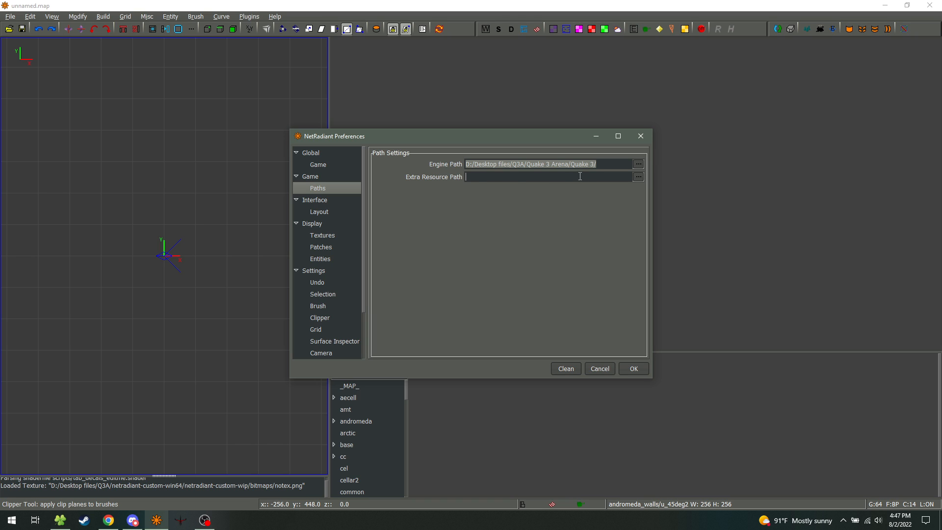
pyautogui.click(314, 200)
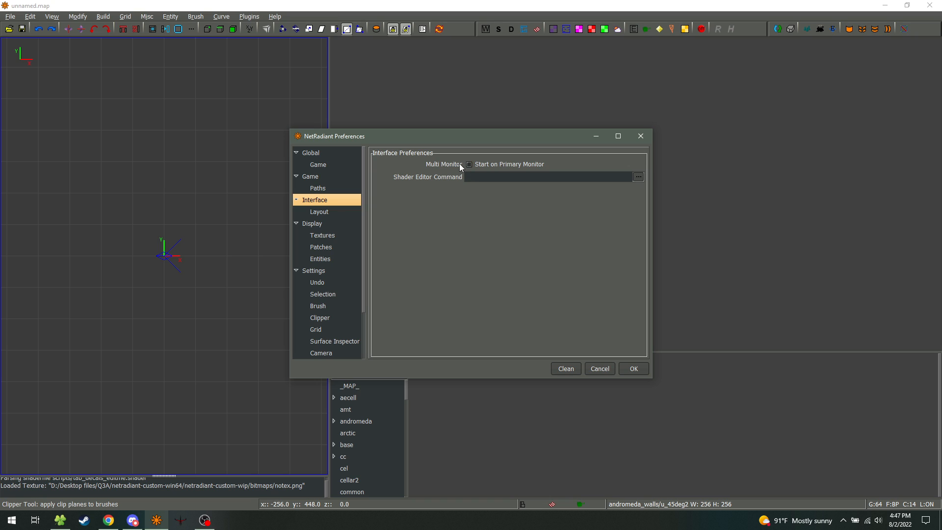
# - Show Interface > Layout with the first window layout and all toolbar options
pyautogui.click(319, 211)
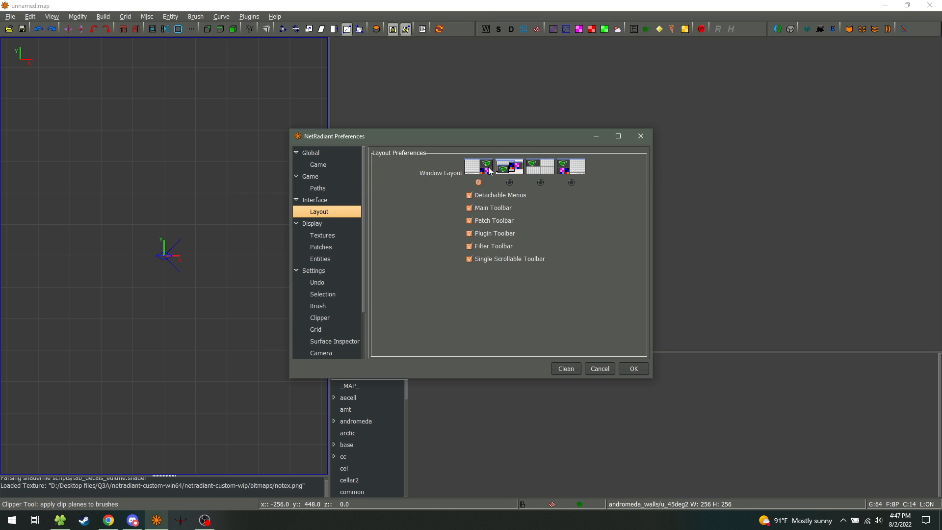
pyautogui.moveTo(219, 252)
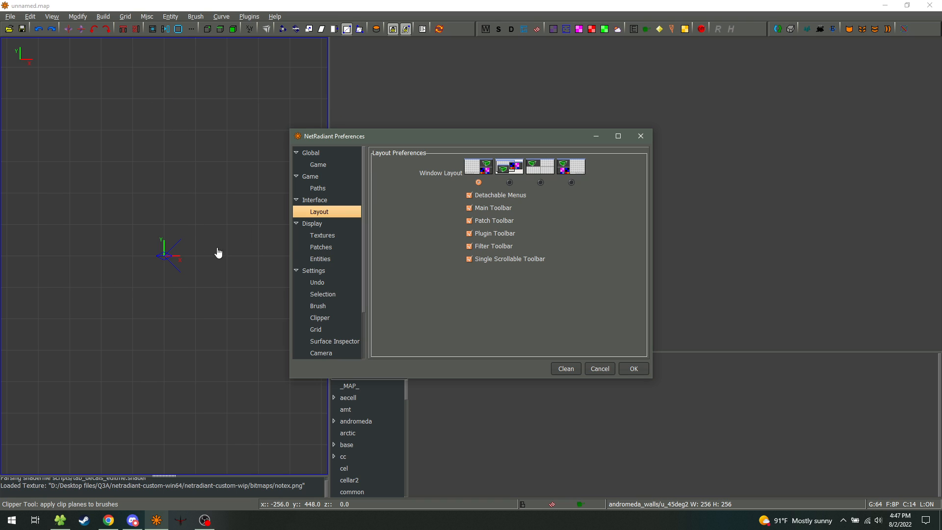
pyautogui.moveTo(640, 421)
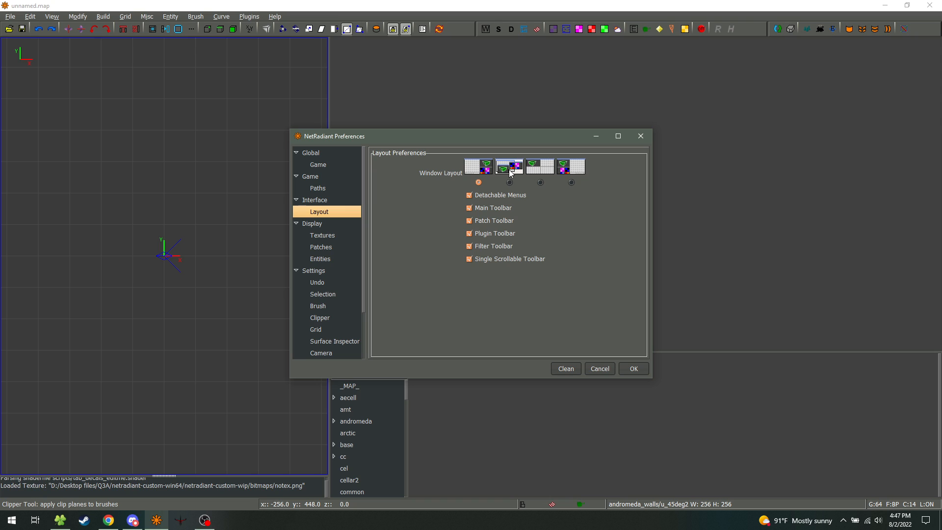
pyautogui.moveTo(465, 168)
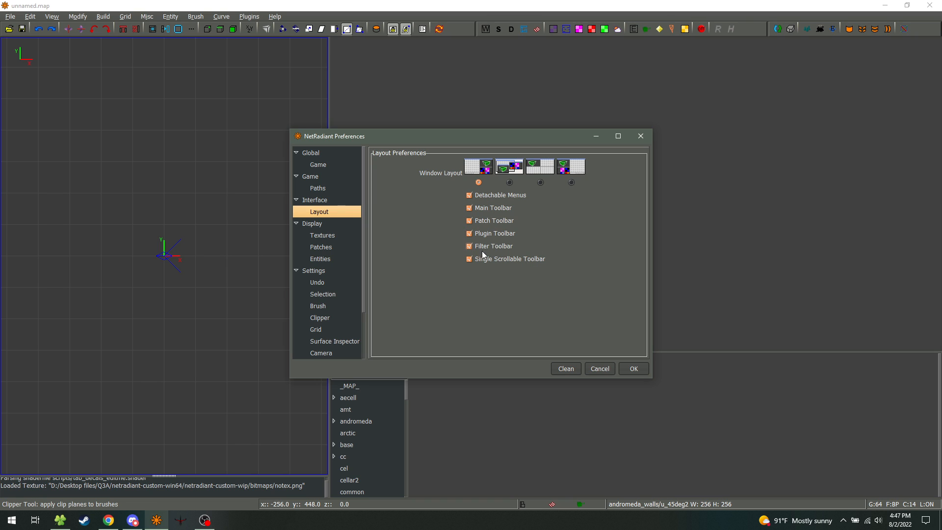
# - Step through the Textures, Patches and Entities display pages, ending on Settings
pyautogui.click(322, 235)
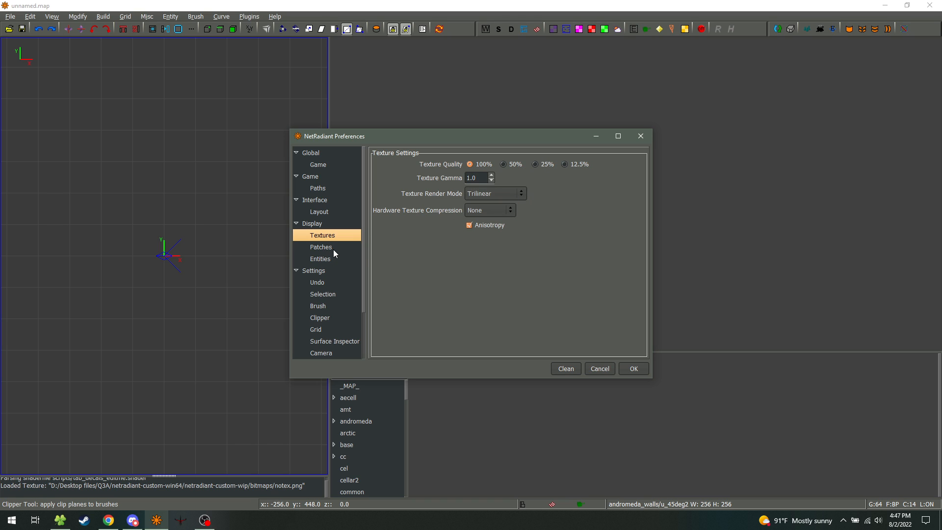
pyautogui.click(321, 246)
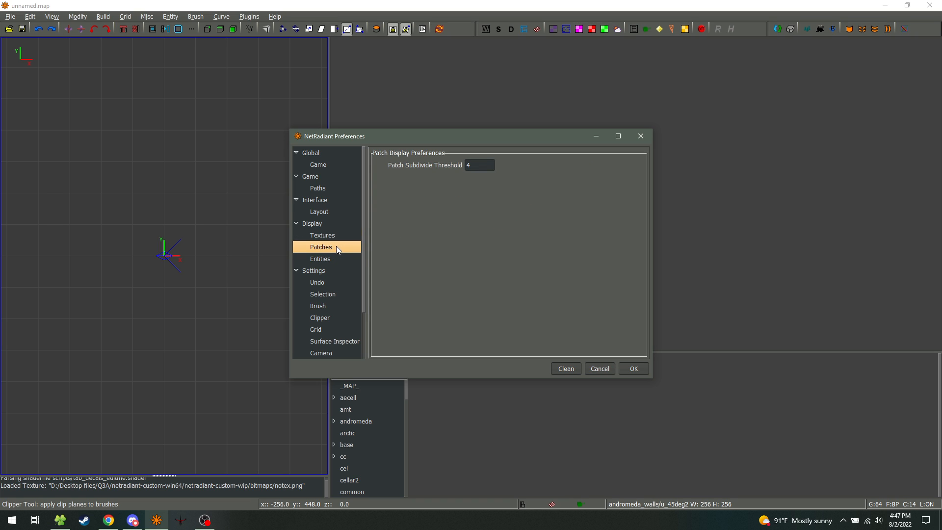
pyautogui.click(319, 258)
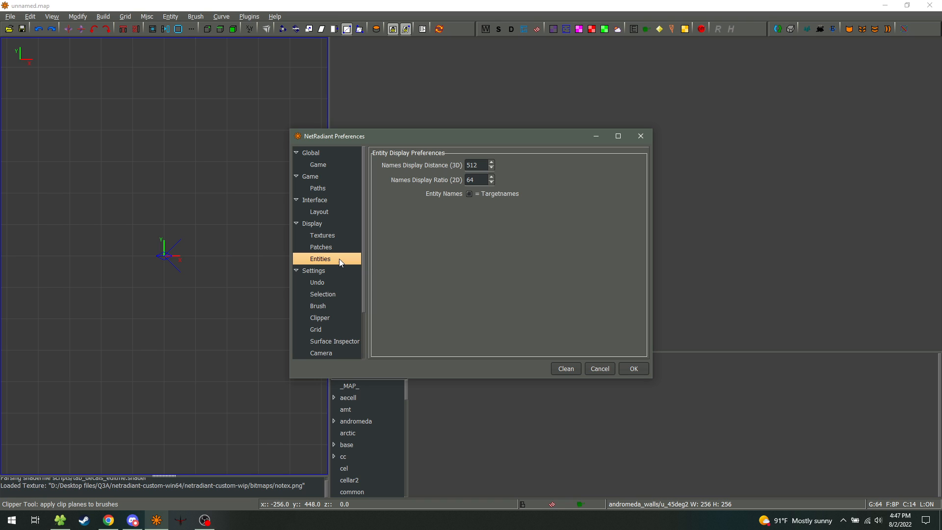
pyautogui.click(313, 271)
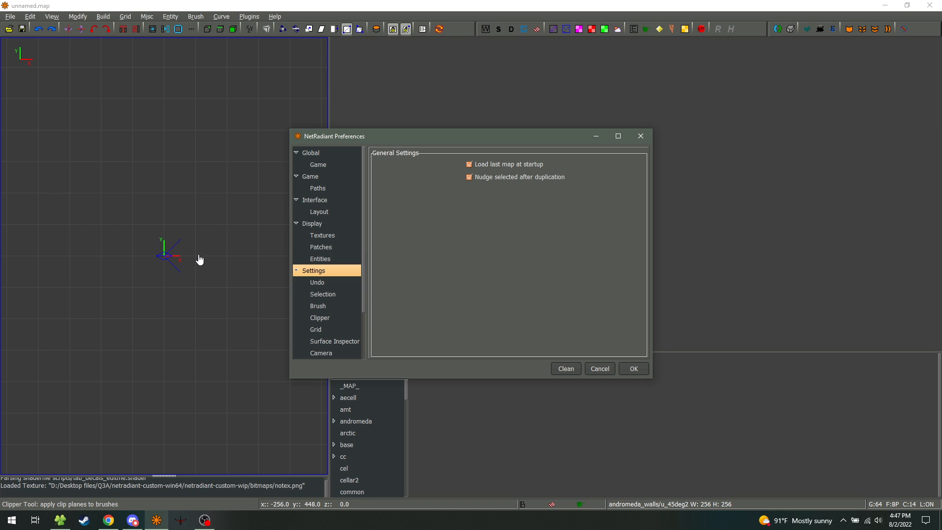
# - Review Selection, Brush and Clipper pages, keep On DoubleClick as Split, then go to Grid
pyautogui.click(469, 176)
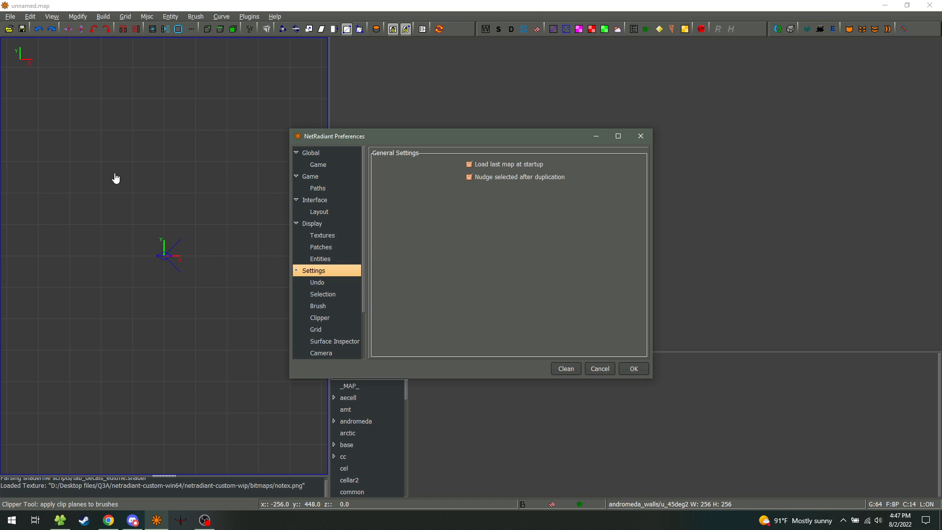
pyautogui.moveTo(496, 200)
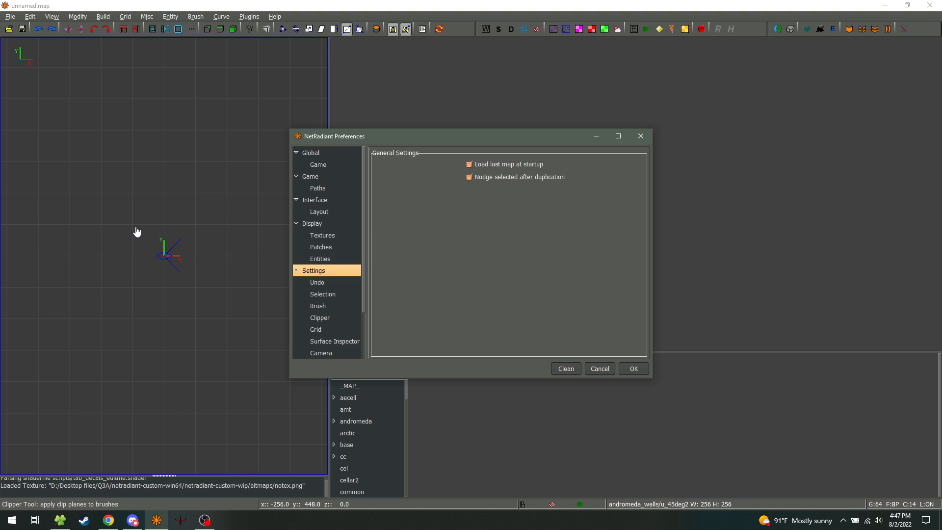
pyautogui.moveTo(169, 233)
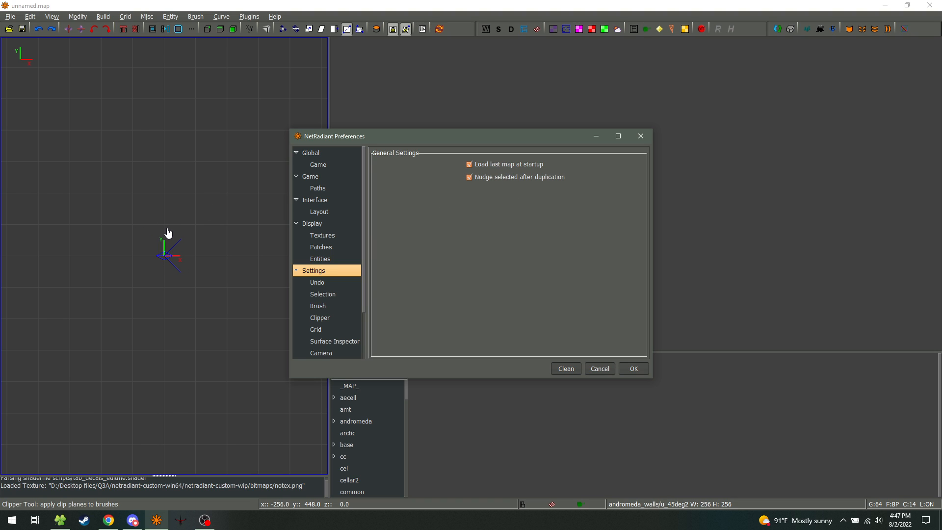
pyautogui.moveTo(170, 228)
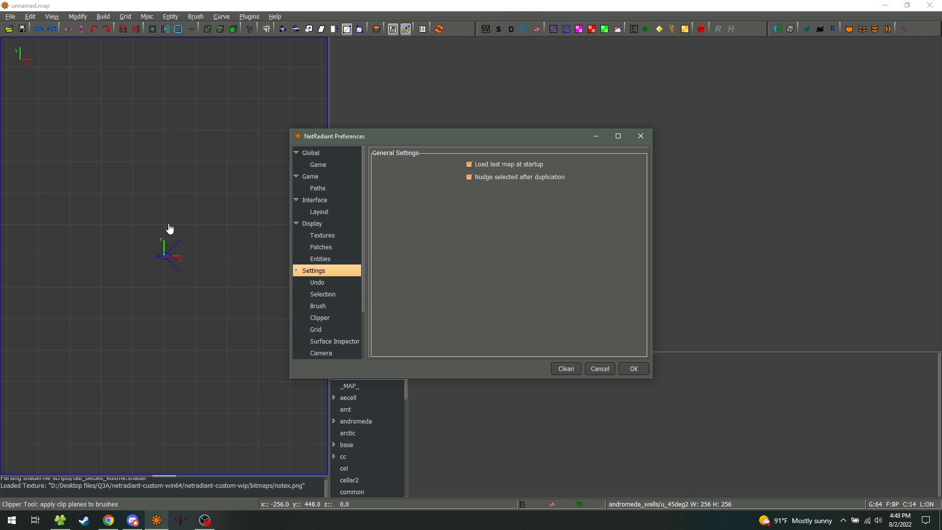
pyautogui.moveTo(324, 287)
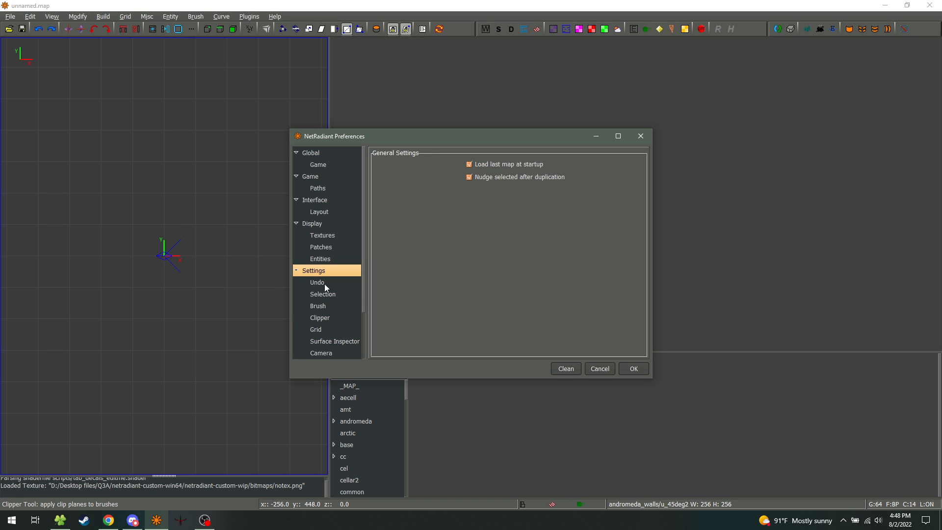
pyautogui.click(323, 293)
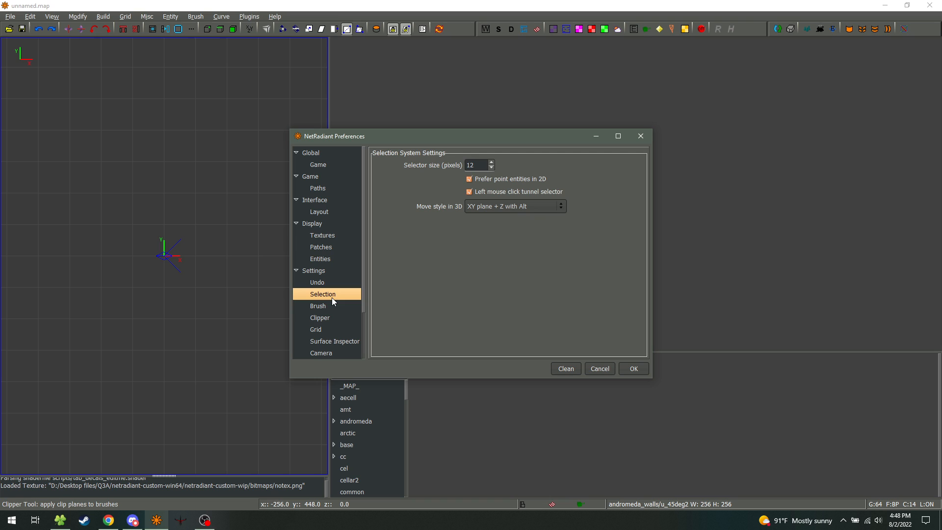
pyautogui.click(318, 305)
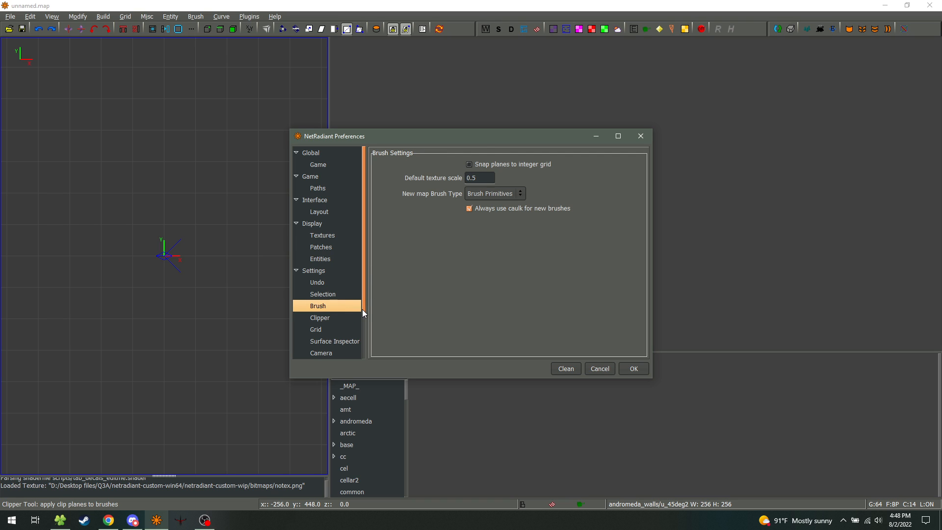
pyautogui.click(319, 270)
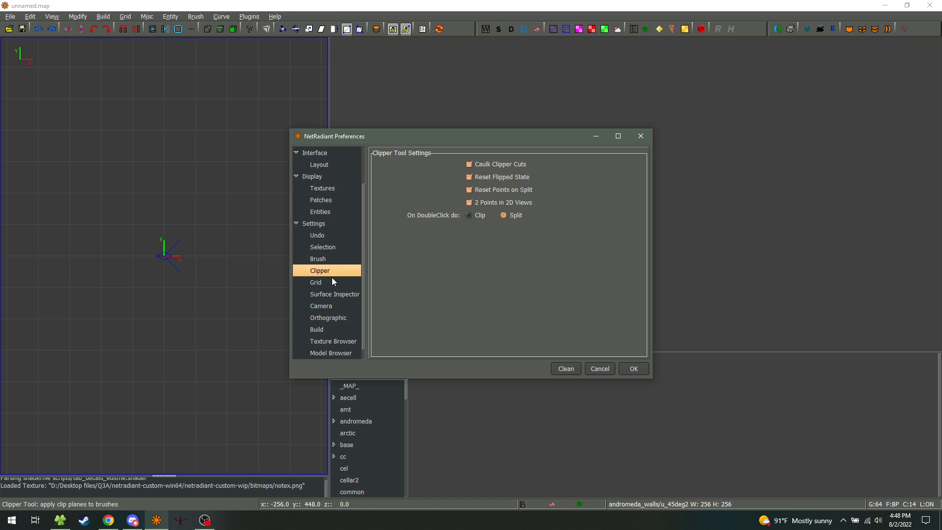
pyautogui.moveTo(422, 186)
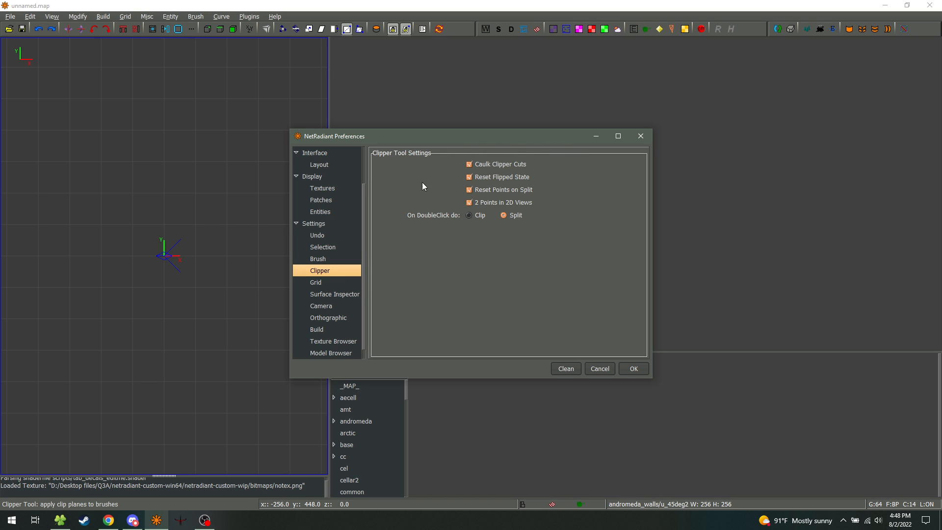
pyautogui.moveTo(420, 220)
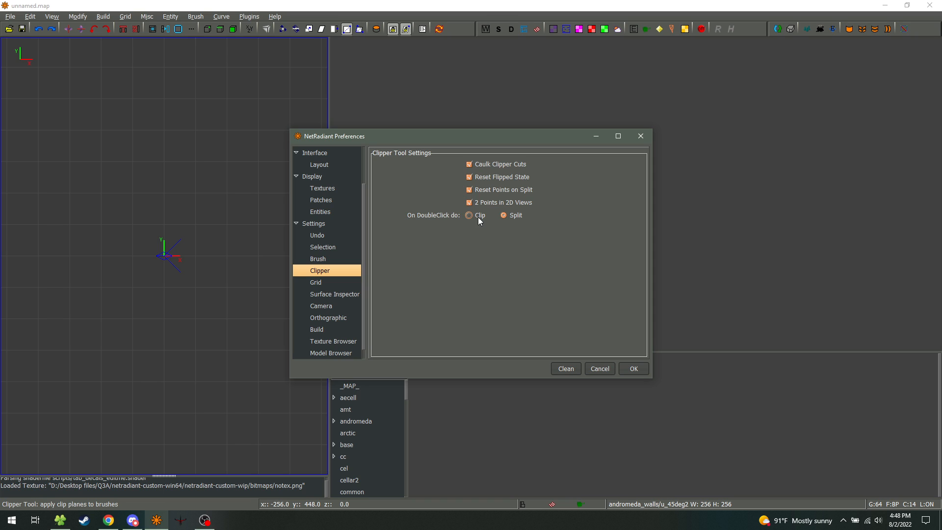
pyautogui.click(504, 214)
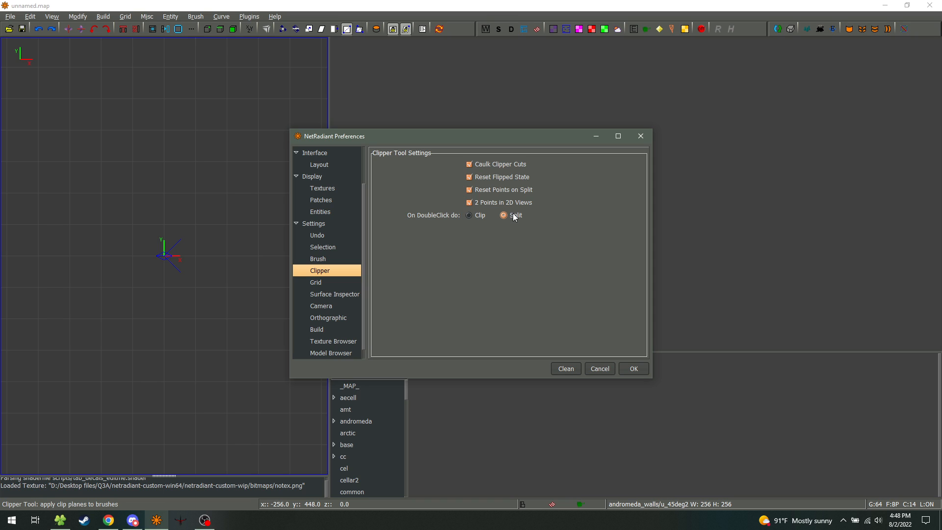
pyautogui.click(503, 215)
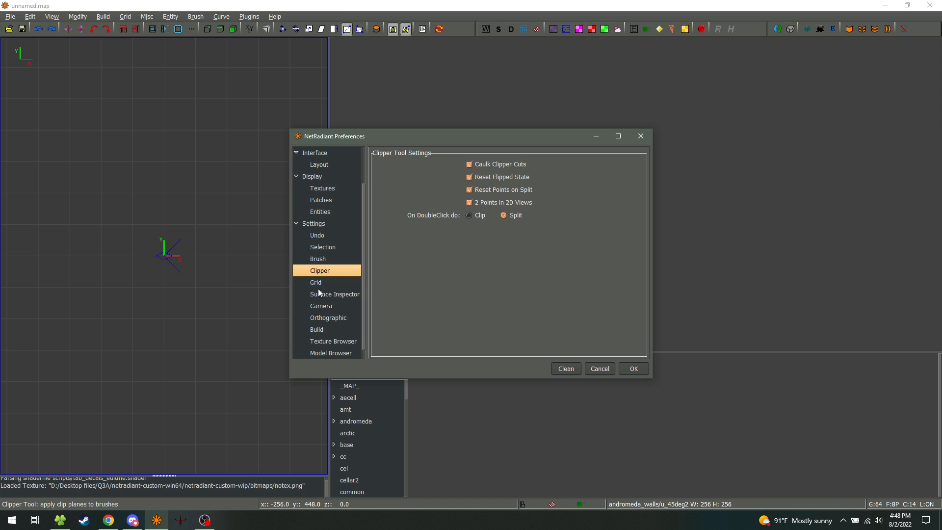
pyautogui.click(315, 283)
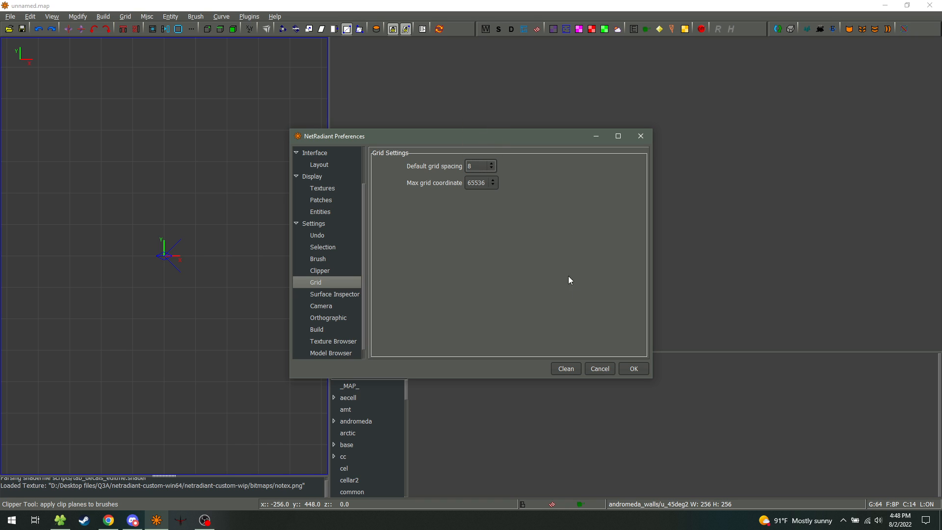
# - Apply preferences with OK and draw a square caulk brush right of the origin
pyautogui.click(632, 369)
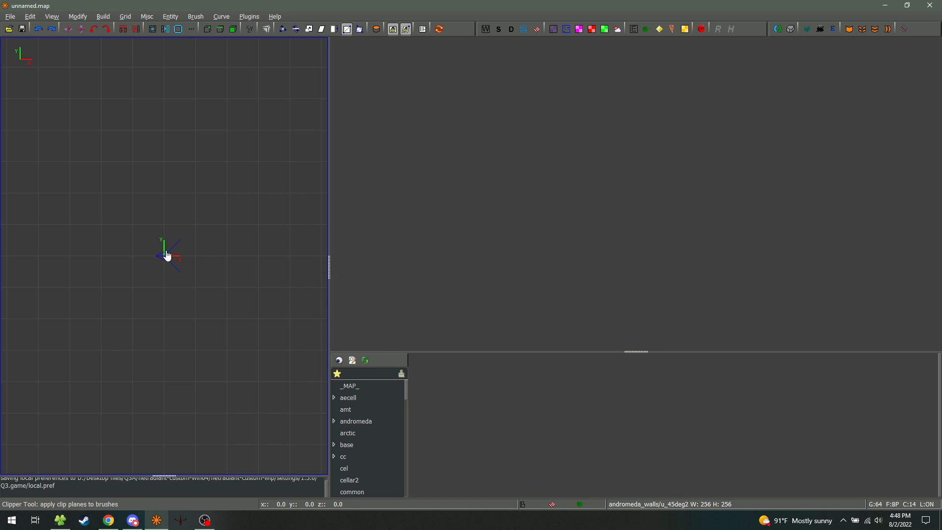
pyautogui.moveTo(218, 245)
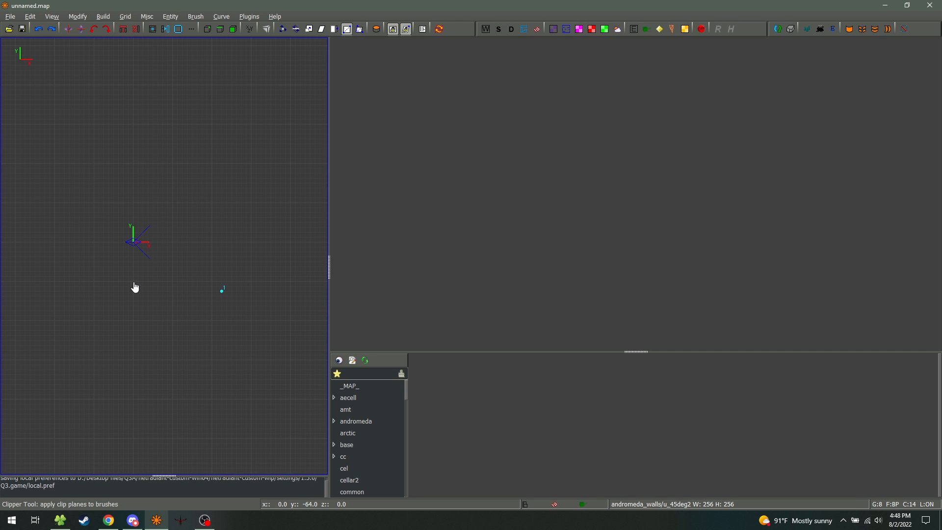
pyautogui.click(333, 29)
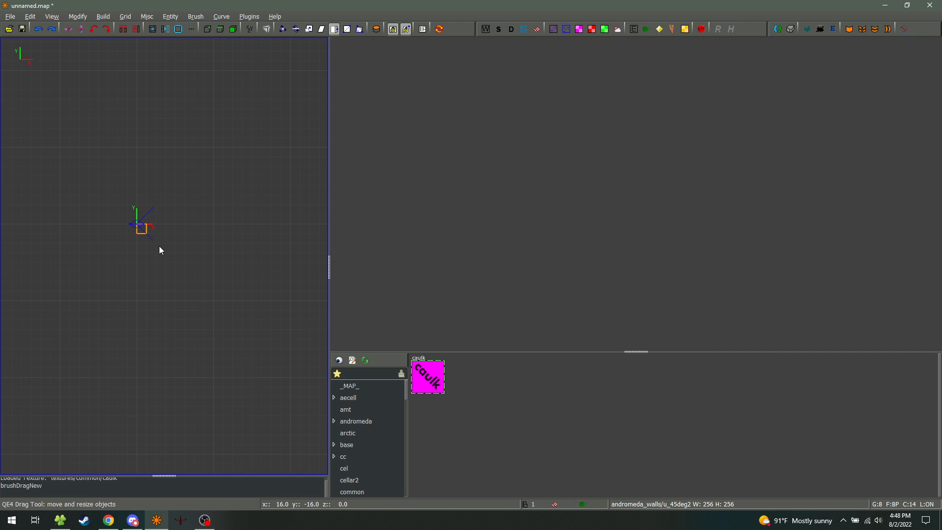
pyautogui.moveTo(144, 225); pyautogui.dragTo(174, 246)
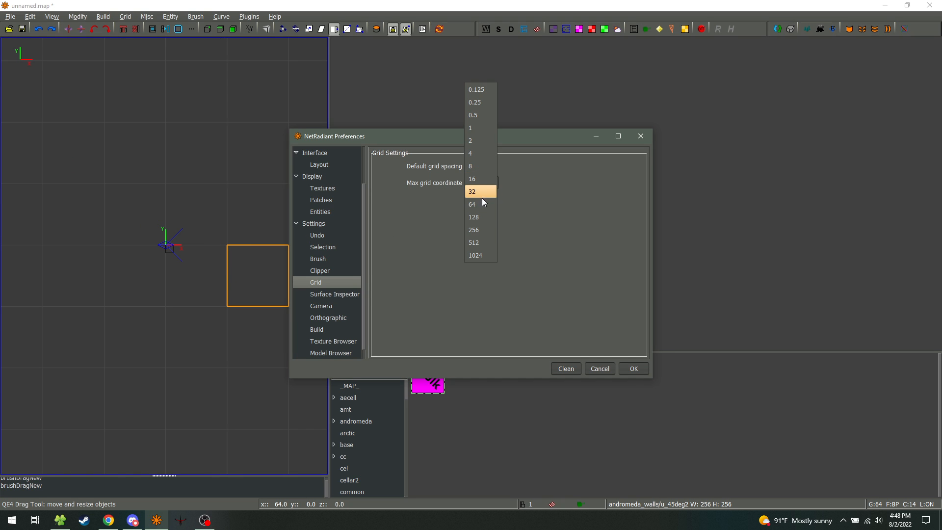
# - Set default grid spacing to 64 and camera render mode to Textured+Wire
pyautogui.click(471, 203)
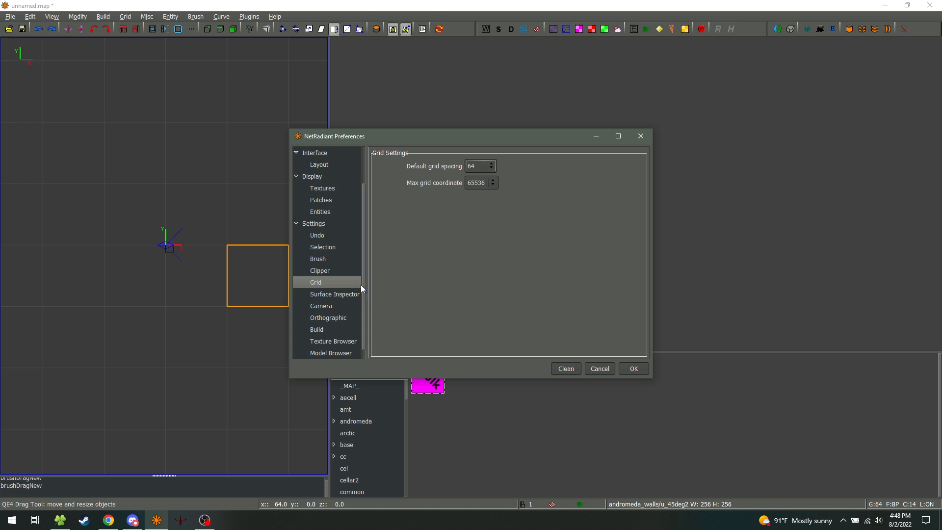
pyautogui.click(335, 294)
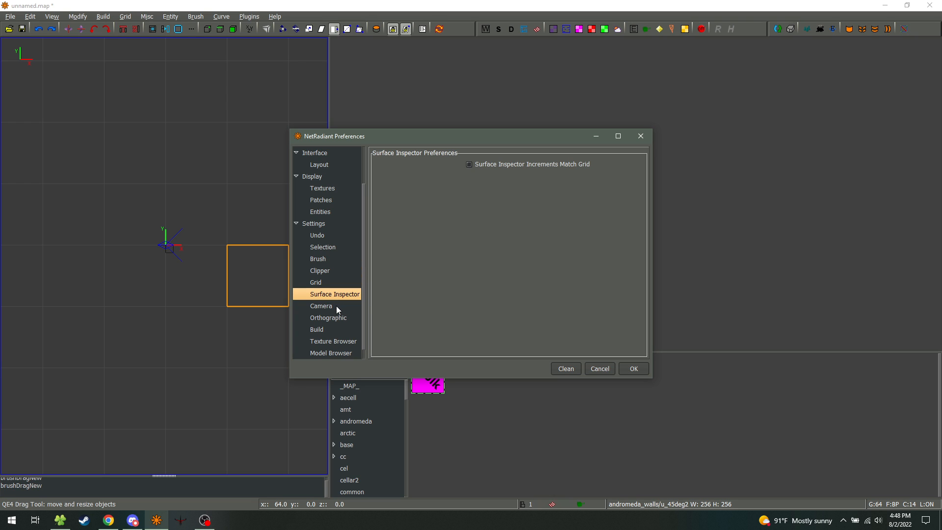
pyautogui.click(321, 306)
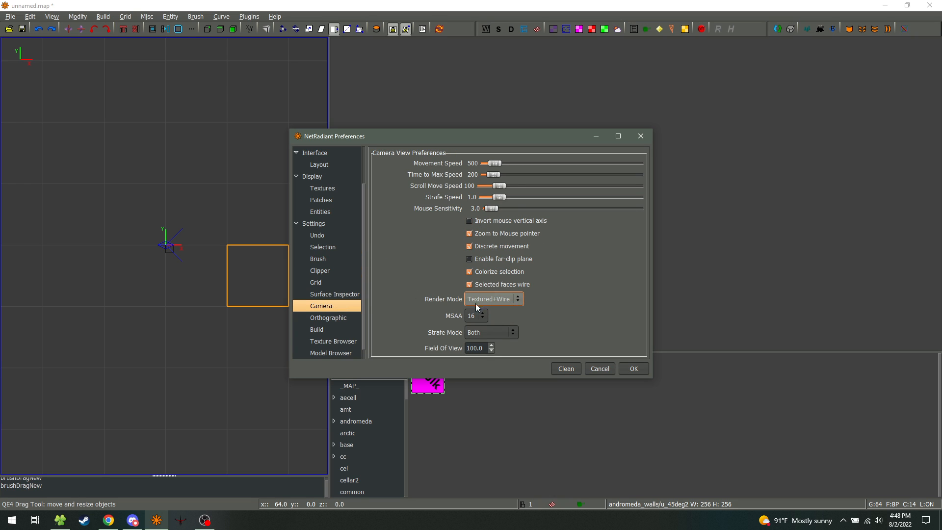
pyautogui.click(492, 299)
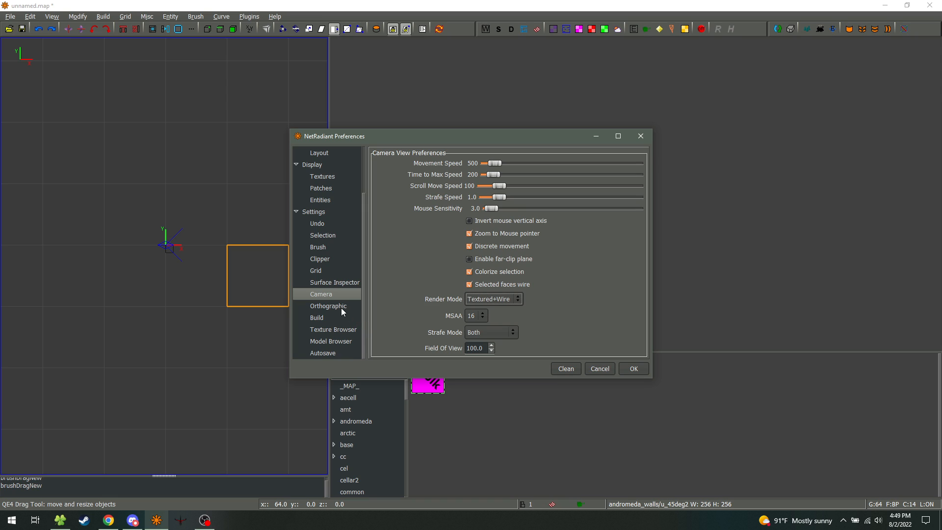
# - Review the orthographic, texture browser, model browser and autosave pages, then cancel
pyautogui.click(316, 317)
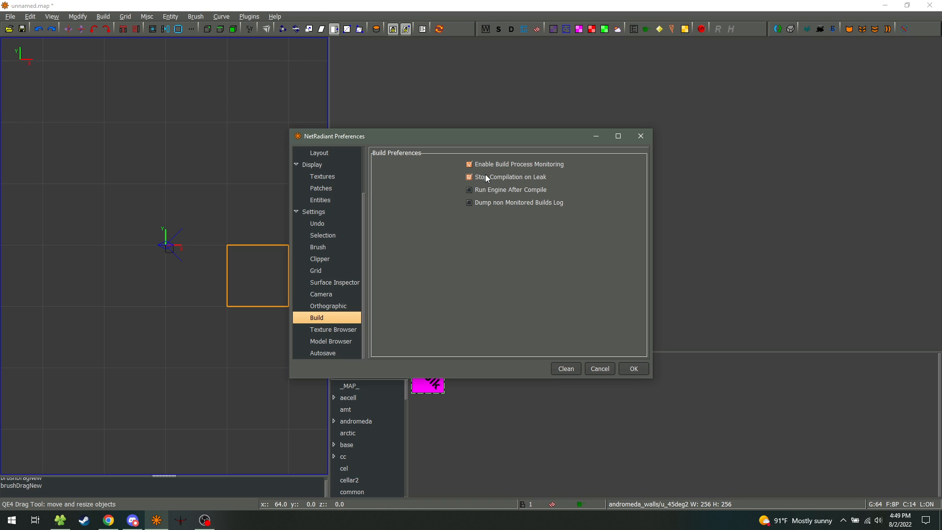
pyautogui.click(468, 177)
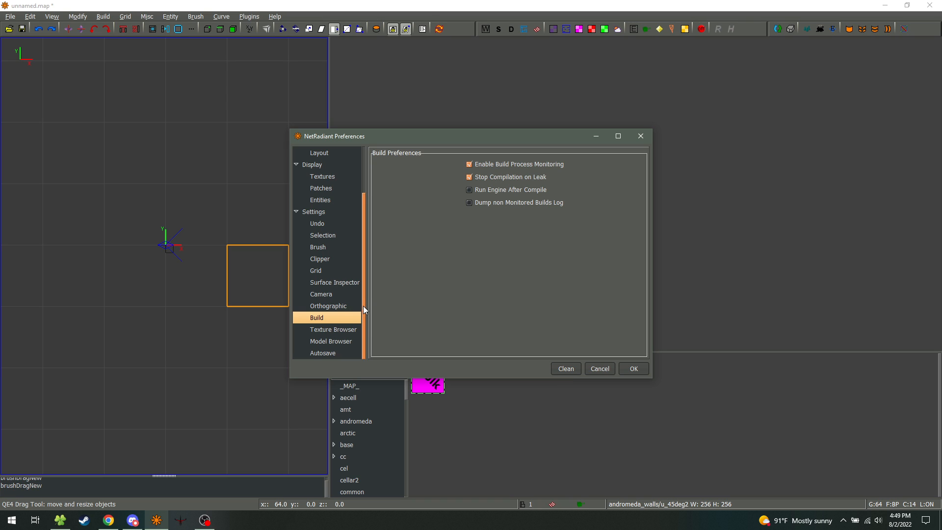
pyautogui.click(469, 176)
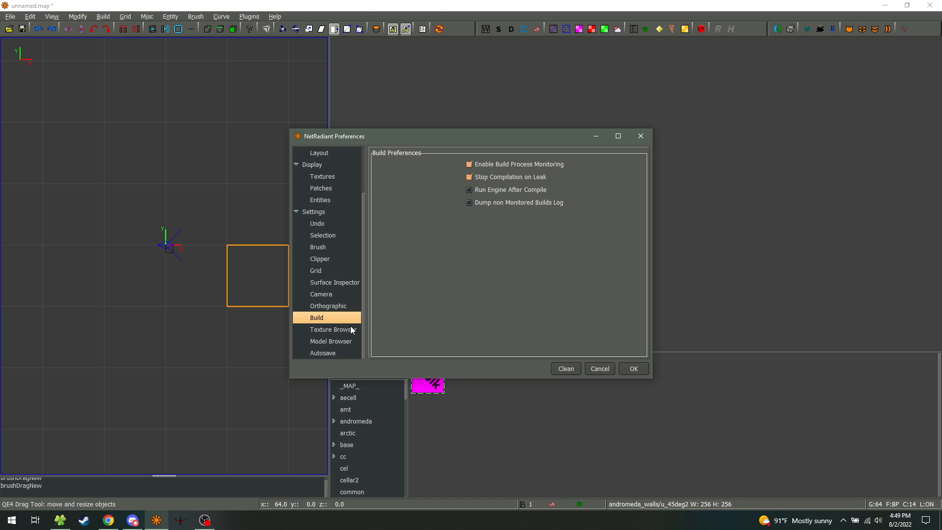
pyautogui.click(330, 329)
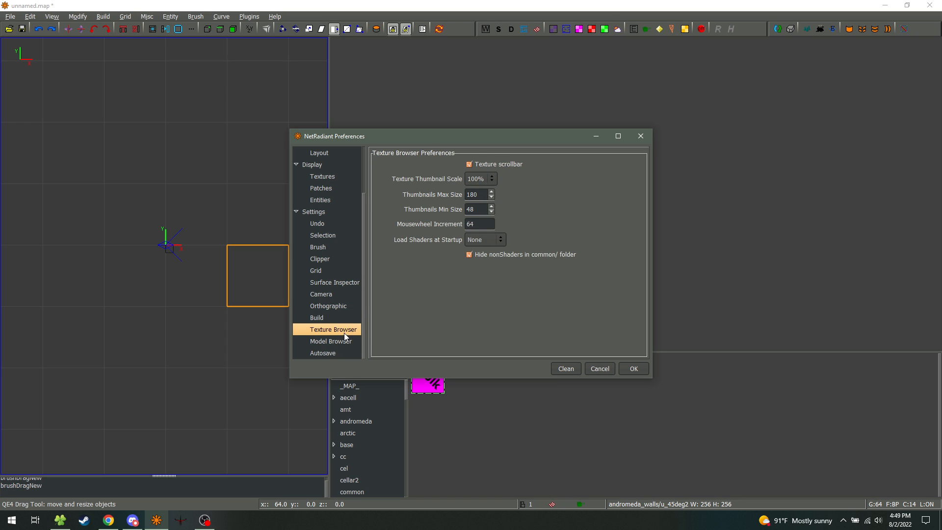
pyautogui.moveTo(373, 276)
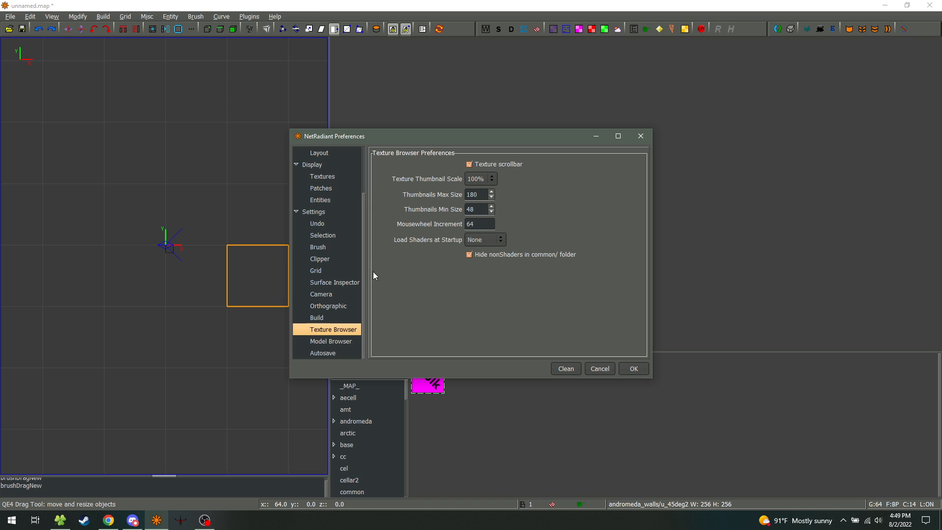
pyautogui.click(330, 340)
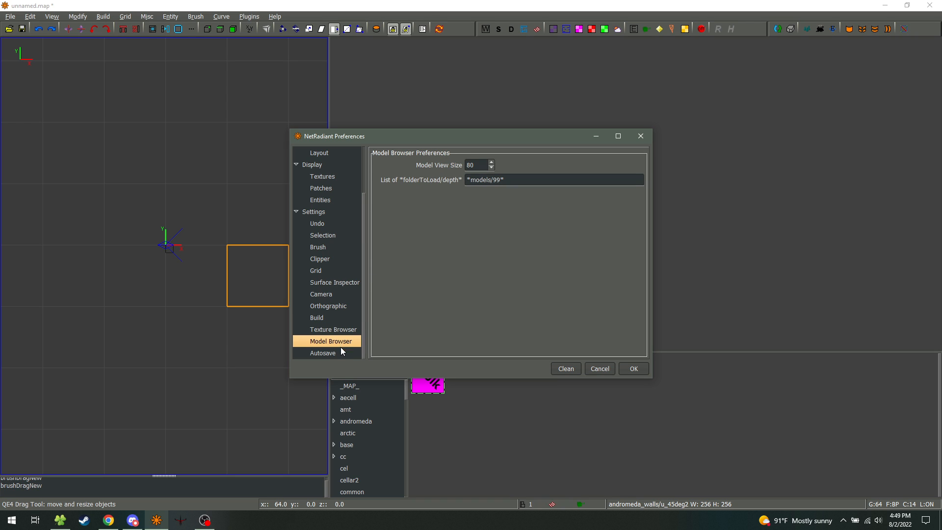
pyautogui.click(323, 352)
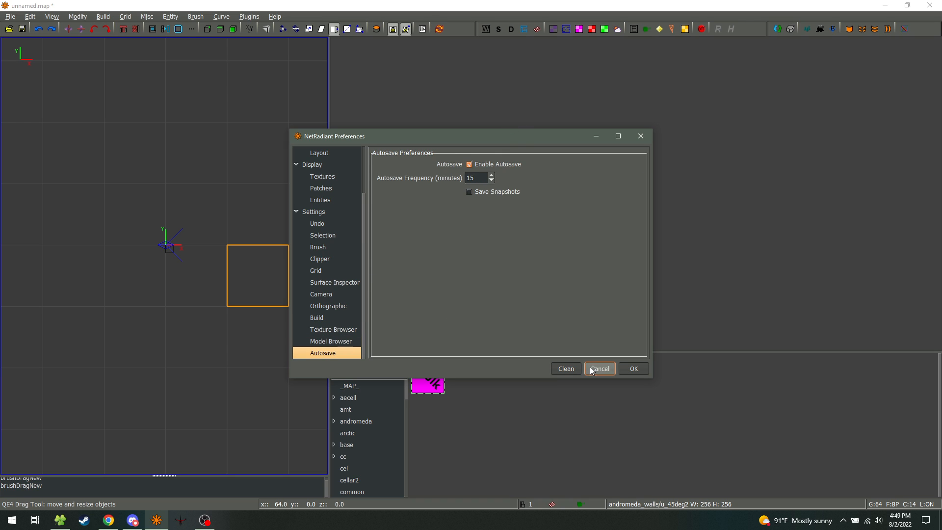
pyautogui.click(599, 369)
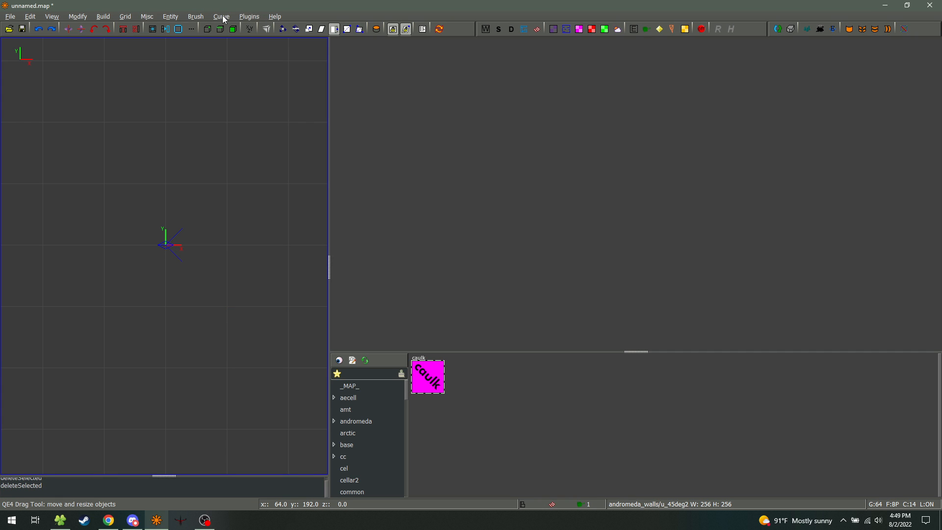
pyautogui.moveTo(146, 16)
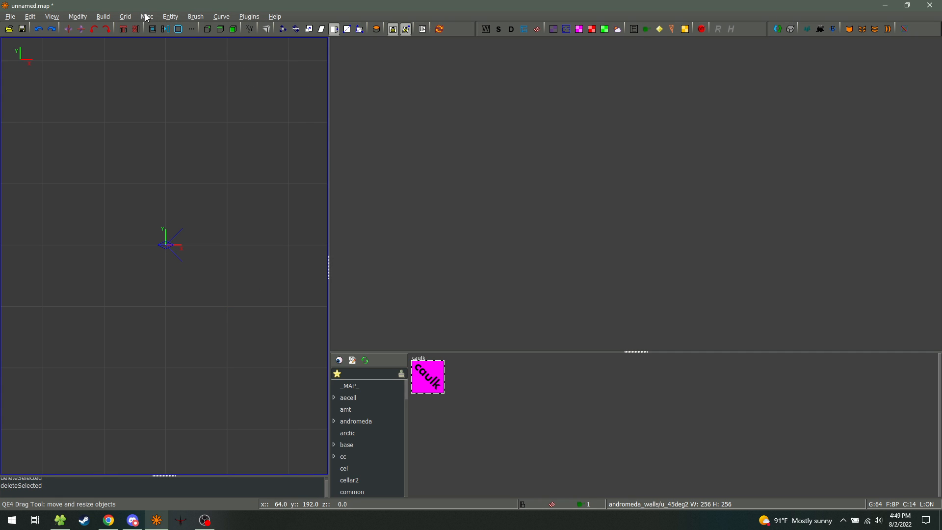
# - Open Misc > Colors > GTK Theme to launch the Gtk2 Theme Selector
pyautogui.click(146, 16)
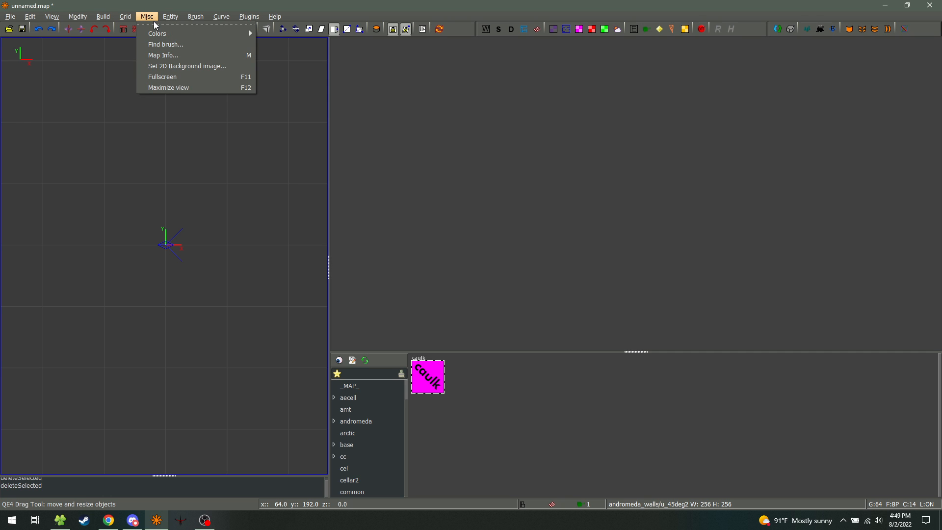
pyautogui.moveTo(149, 23)
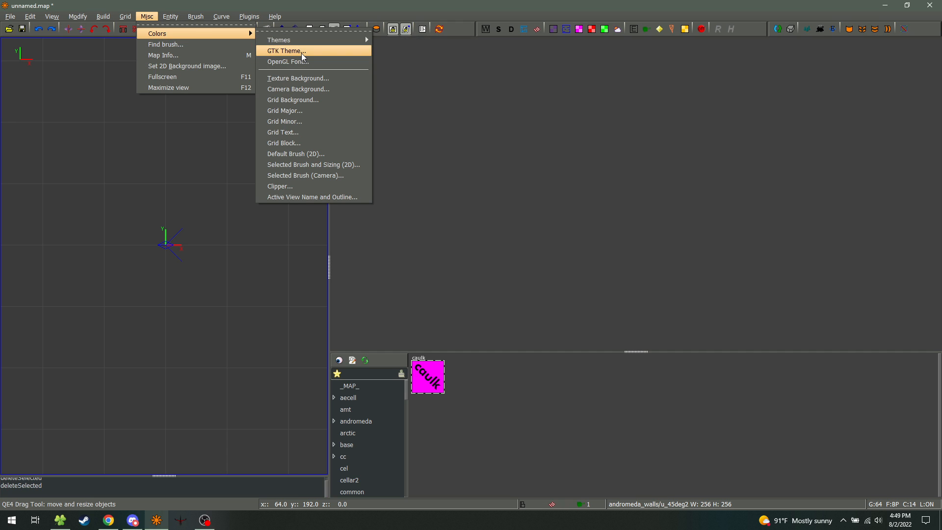
pyautogui.click(284, 51)
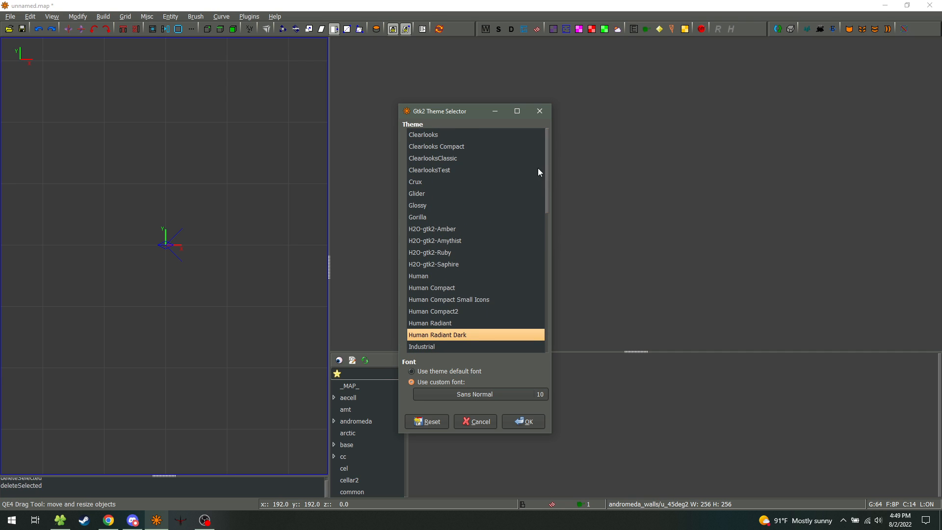
# - Preview the ClearlooksClassic, Crux and H2O-gtk2-Saphire themes and scroll the list
pyautogui.click(433, 156)
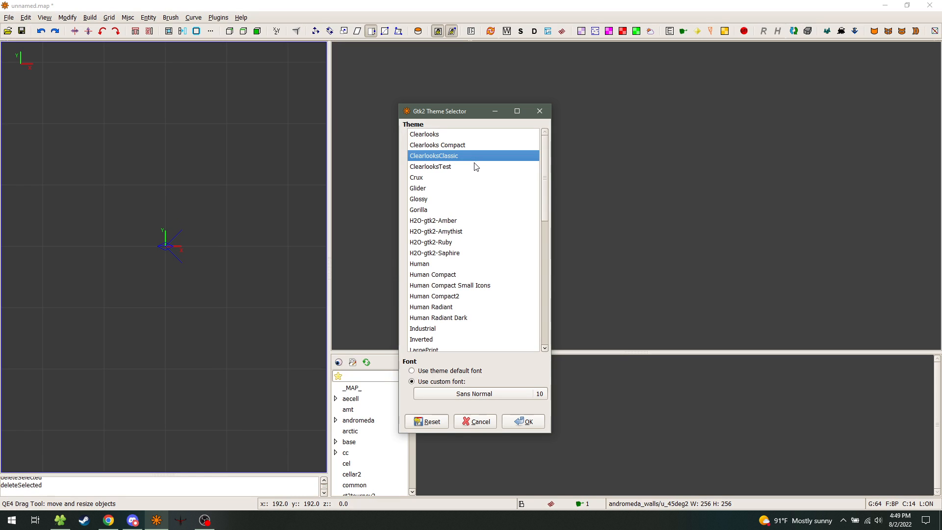
pyautogui.click(430, 166)
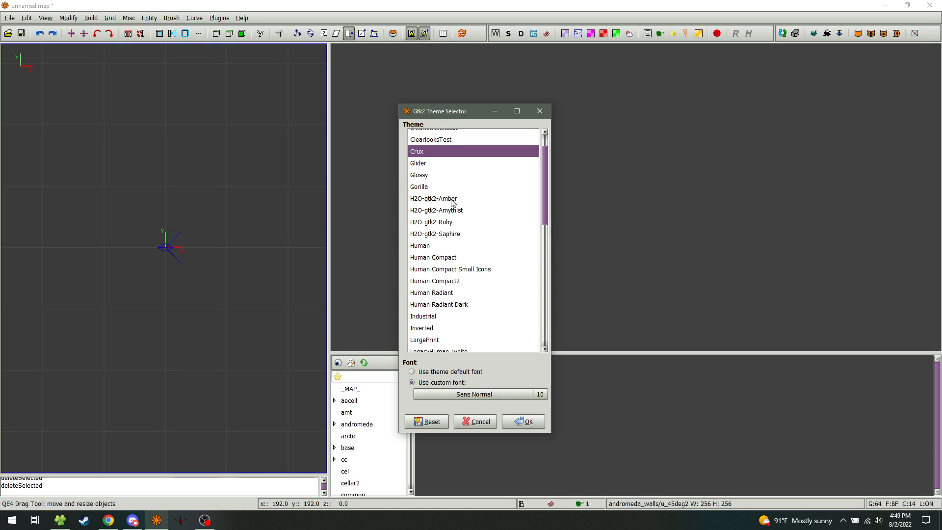
pyautogui.click(435, 234)
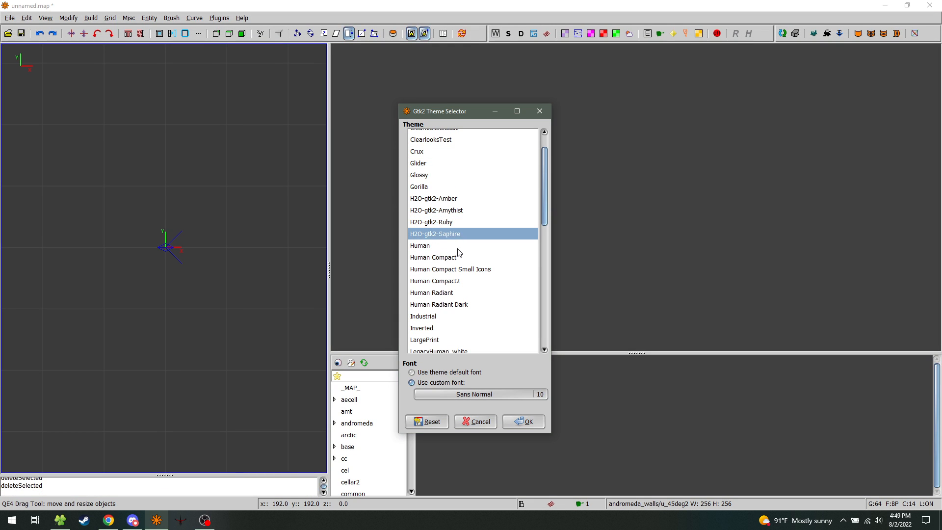
pyautogui.scroll(-3)
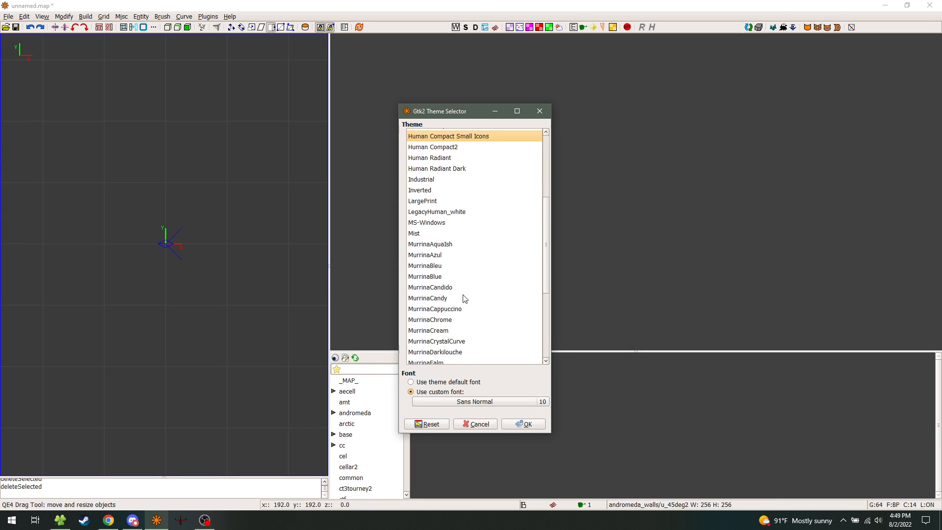
pyautogui.scroll(-3)
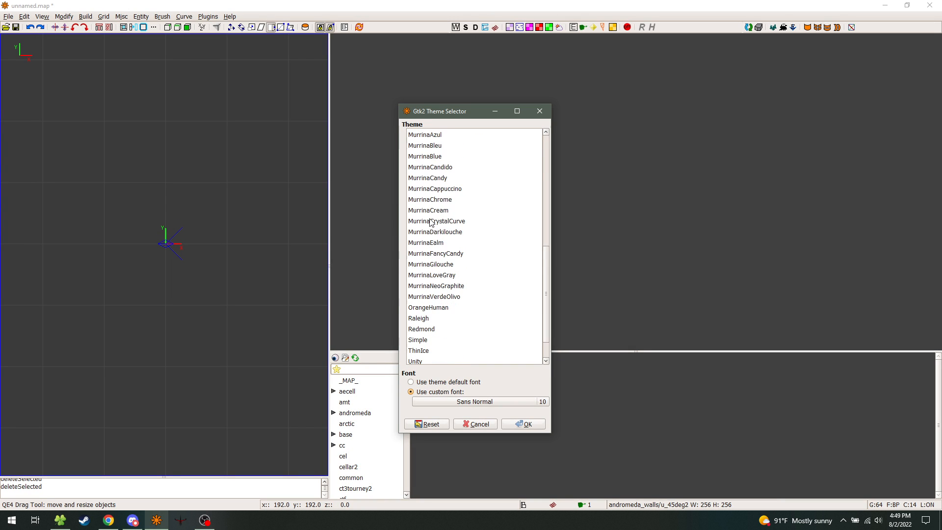
pyautogui.scroll(3)
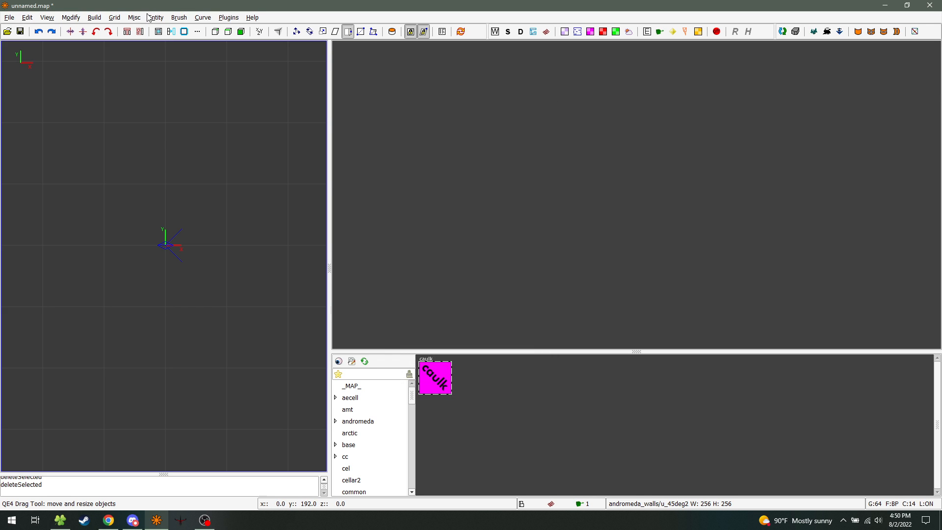
# - Reopen the GTK Theme chooser from Misc > Colors to reapply Human Radiant Dark
pyautogui.click(156, 17)
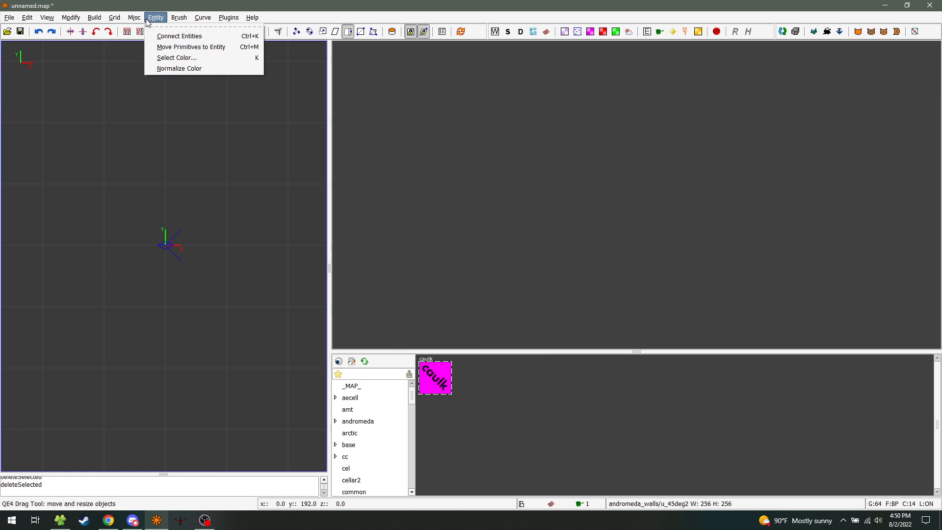
pyautogui.click(134, 17)
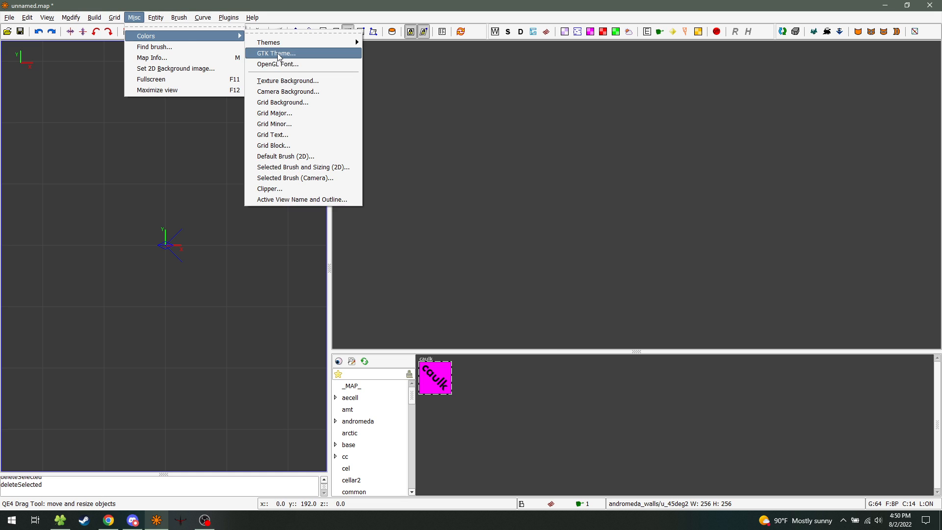
pyautogui.click(276, 53)
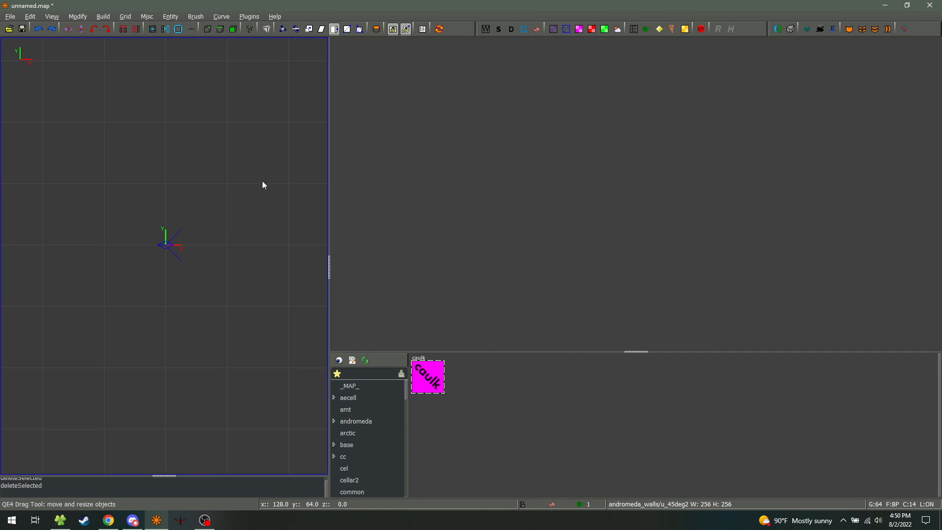
pyautogui.moveTo(362, 54)
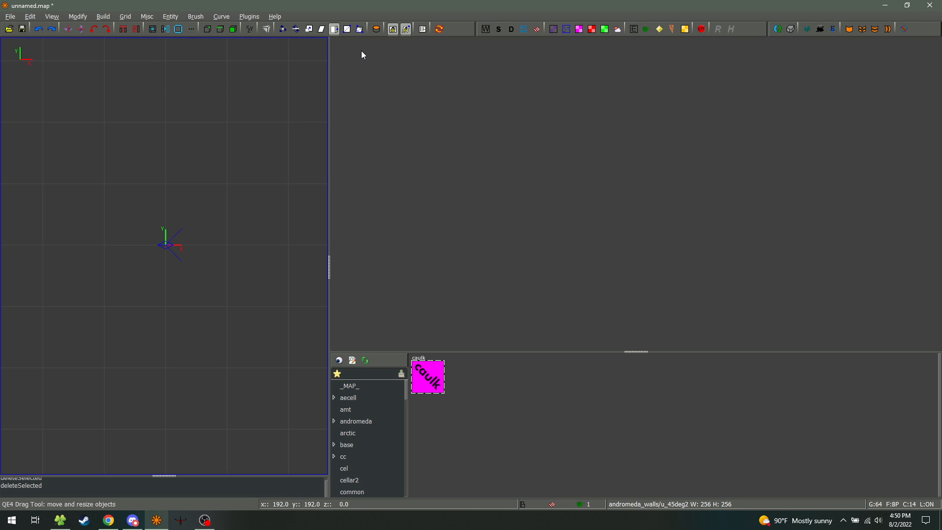
pyautogui.click(29, 16)
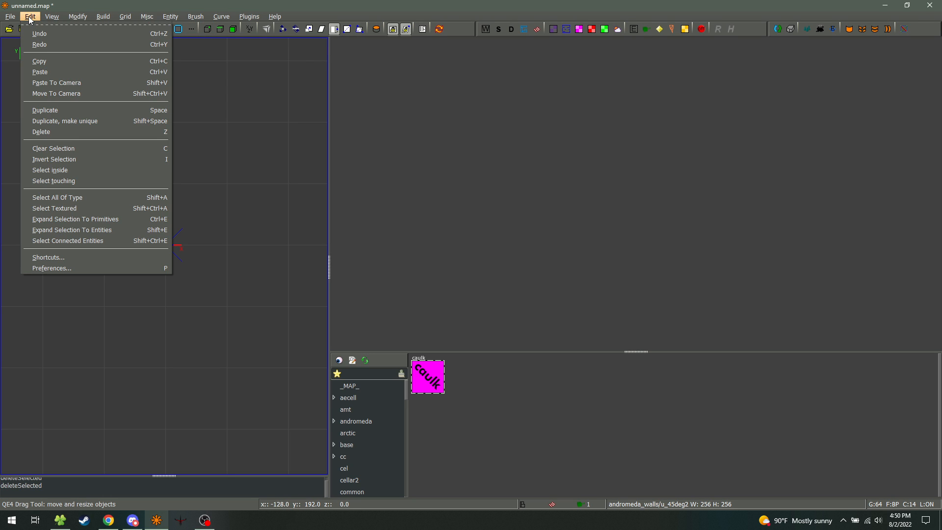
pyautogui.moveTo(70, 264)
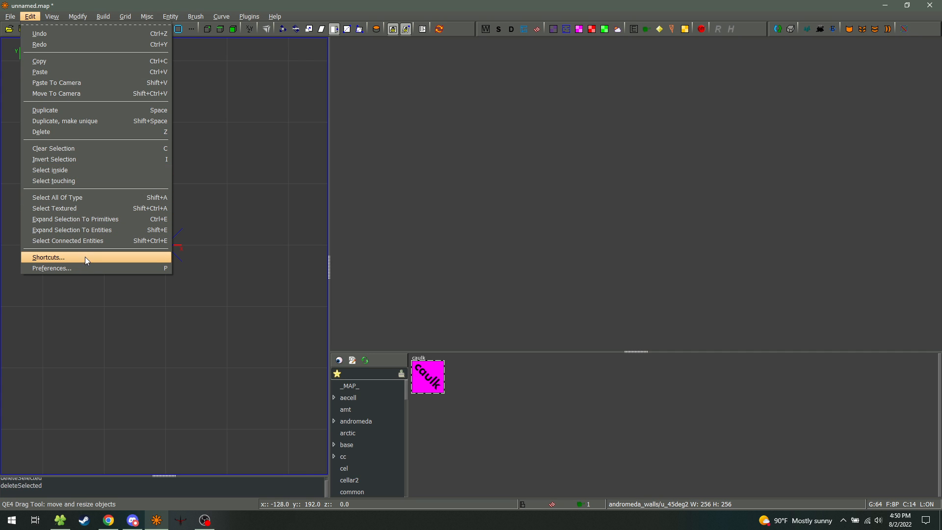
pyautogui.click(48, 257)
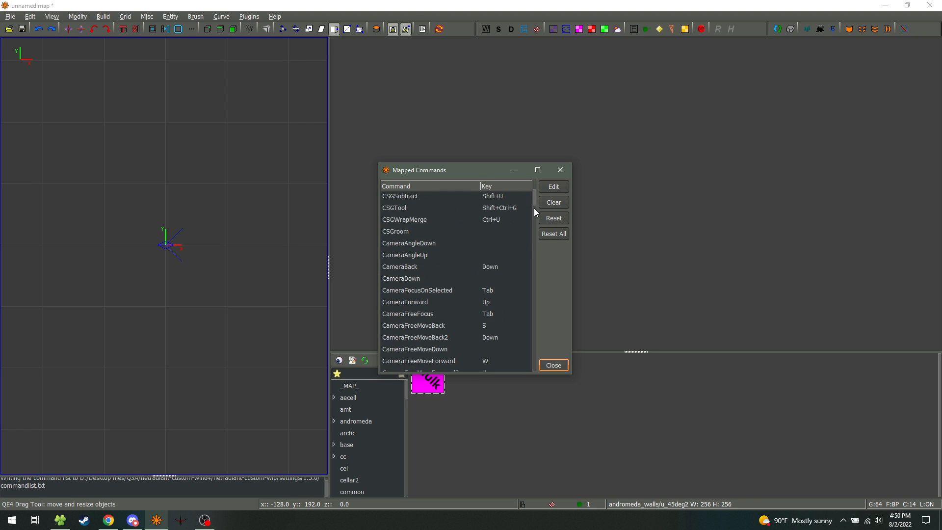
pyautogui.scroll(-3)
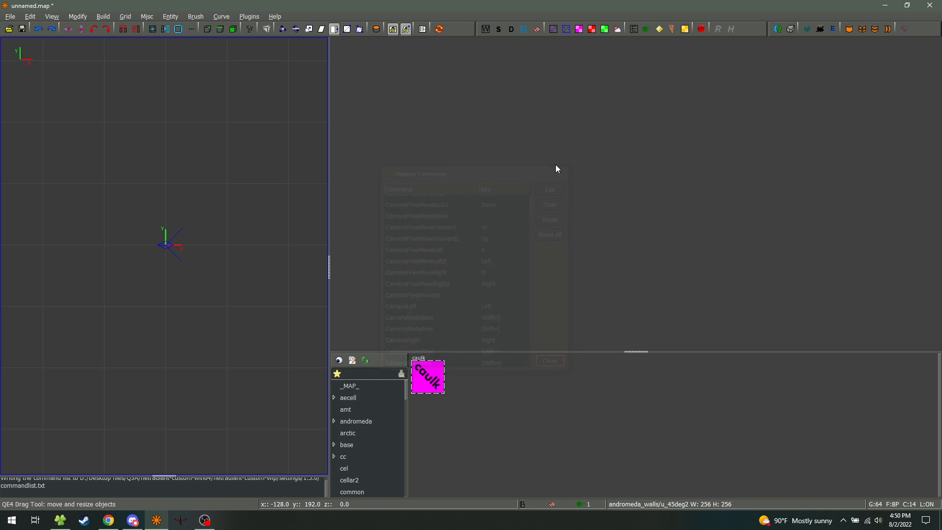
pyautogui.click(547, 360)
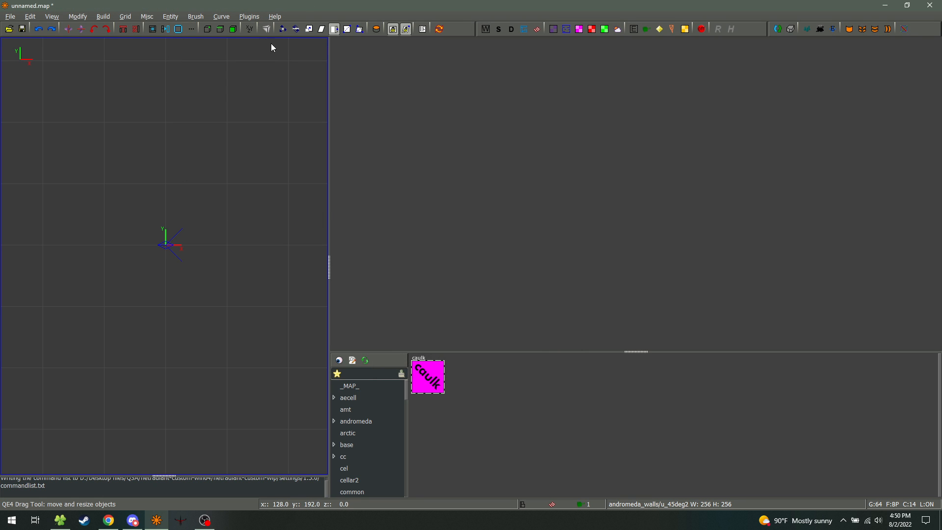
pyautogui.click(194, 16)
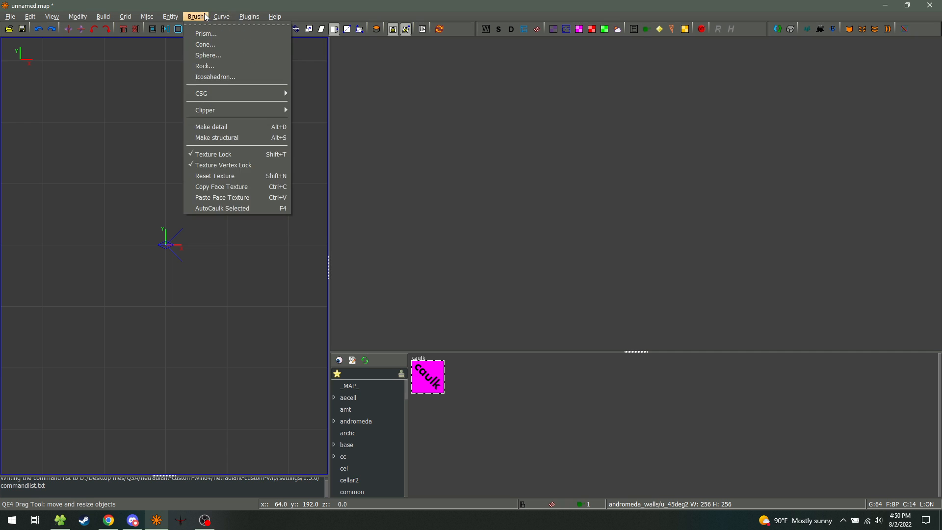
pyautogui.click(124, 16)
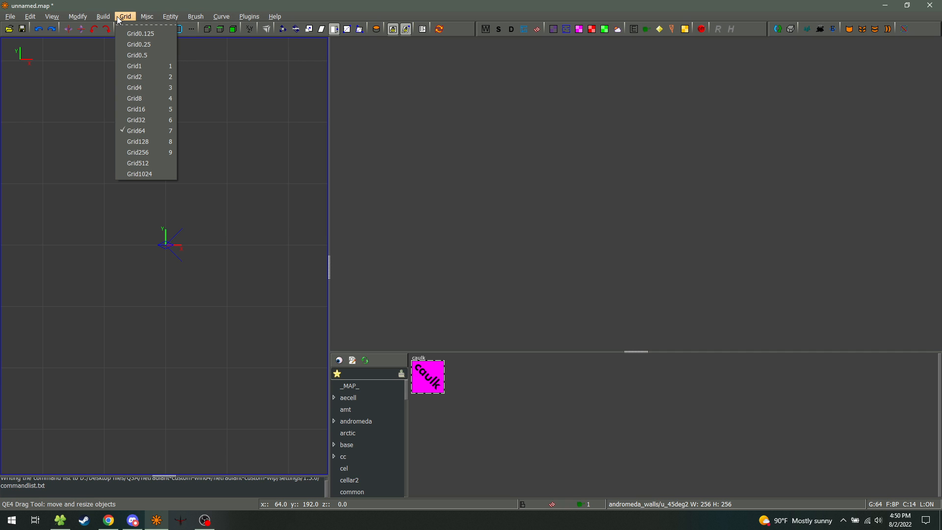
pyautogui.click(51, 16)
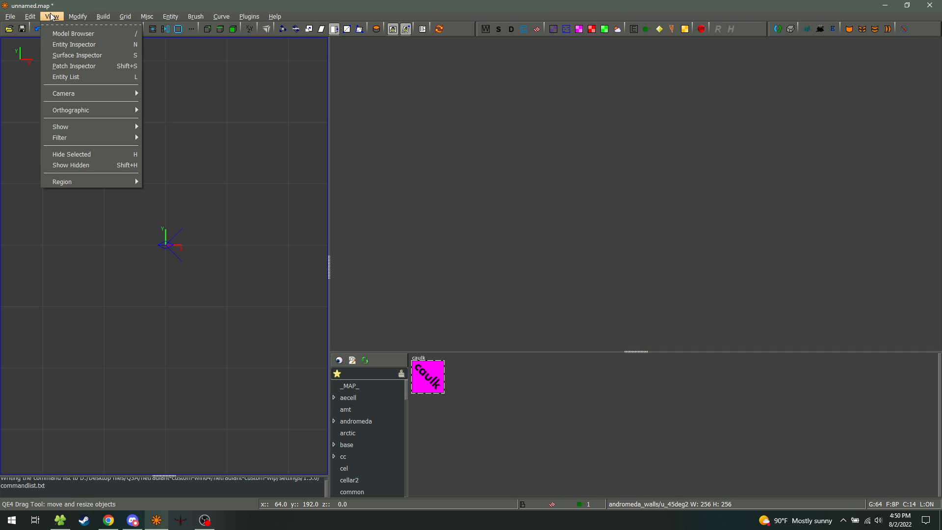
pyautogui.click(146, 16)
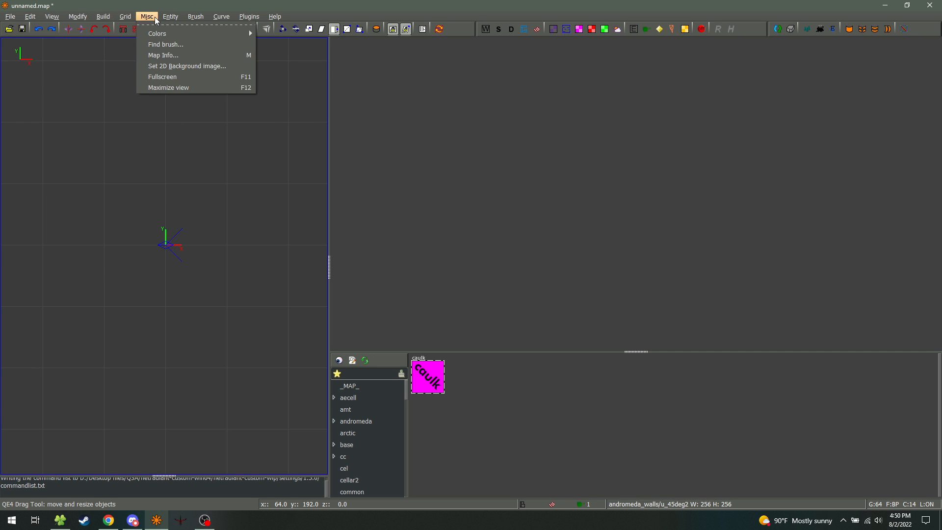
pyautogui.click(645, 160)
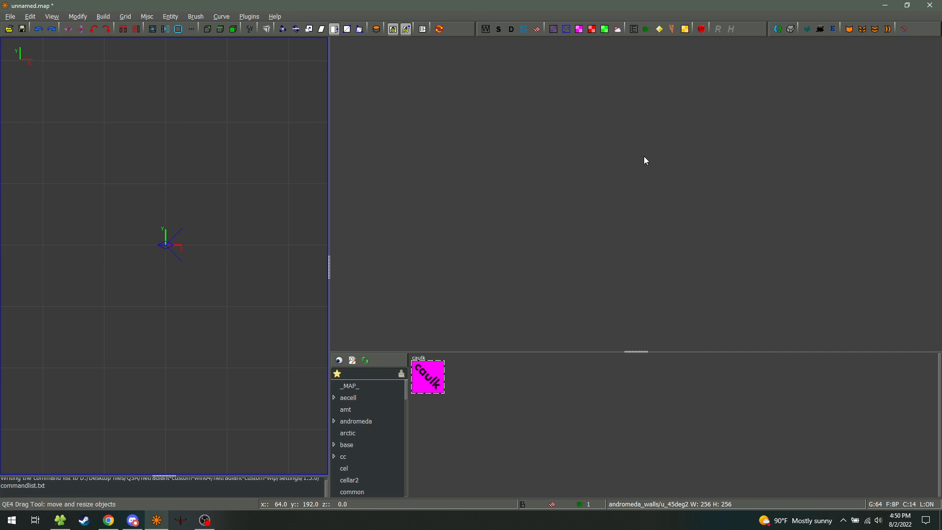
pyautogui.moveTo(440, 186)
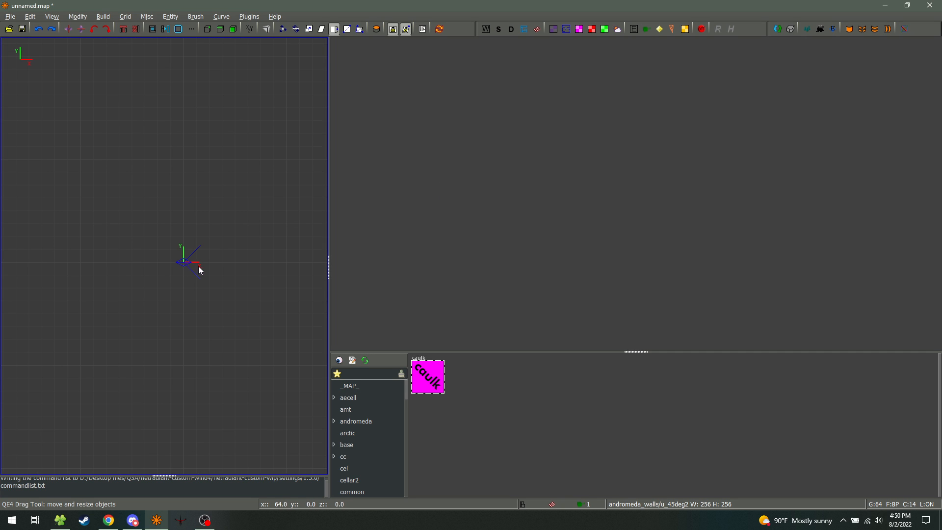
pyautogui.moveTo(233, 266)
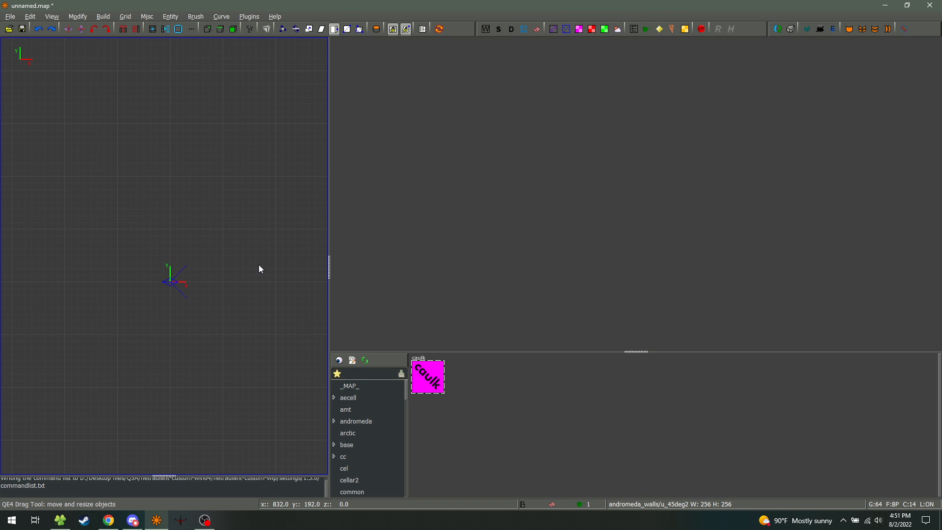
pyautogui.moveTo(219, 240)
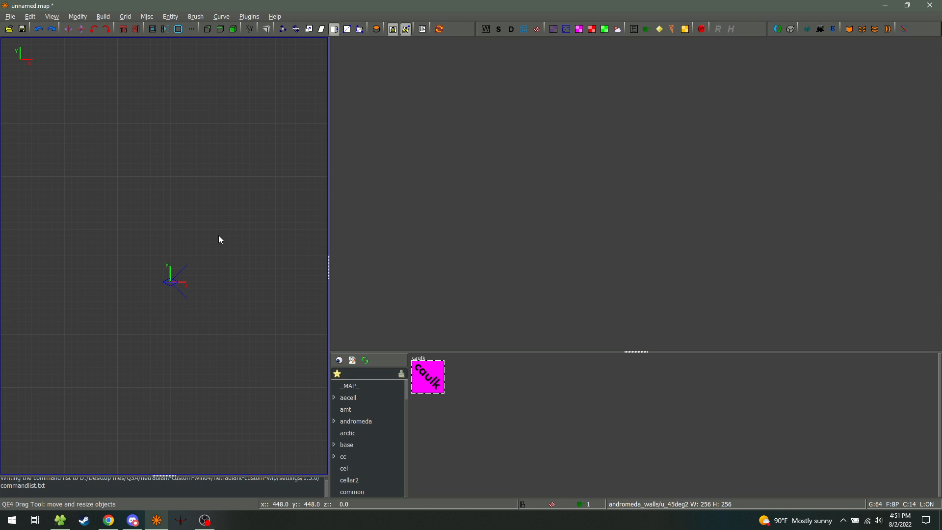